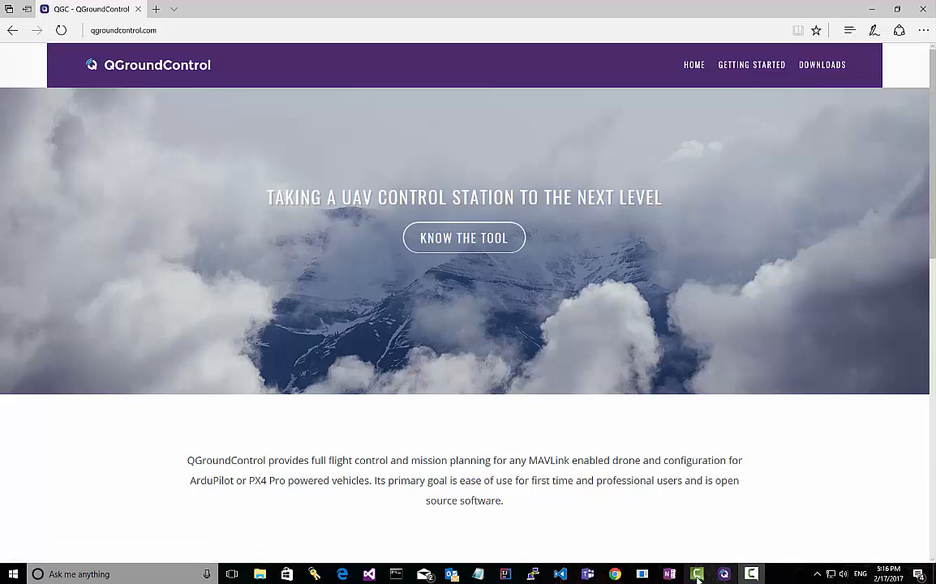
Step: Switch to QGroundControl and open the Firmware page for the connected PX4 vehicle
click(723, 573)
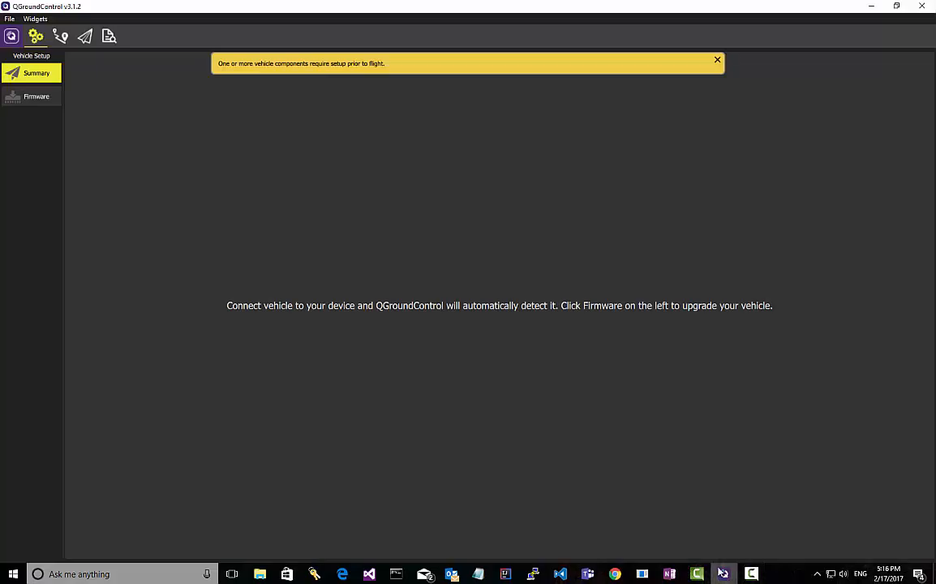
mouse_move(784, 287)
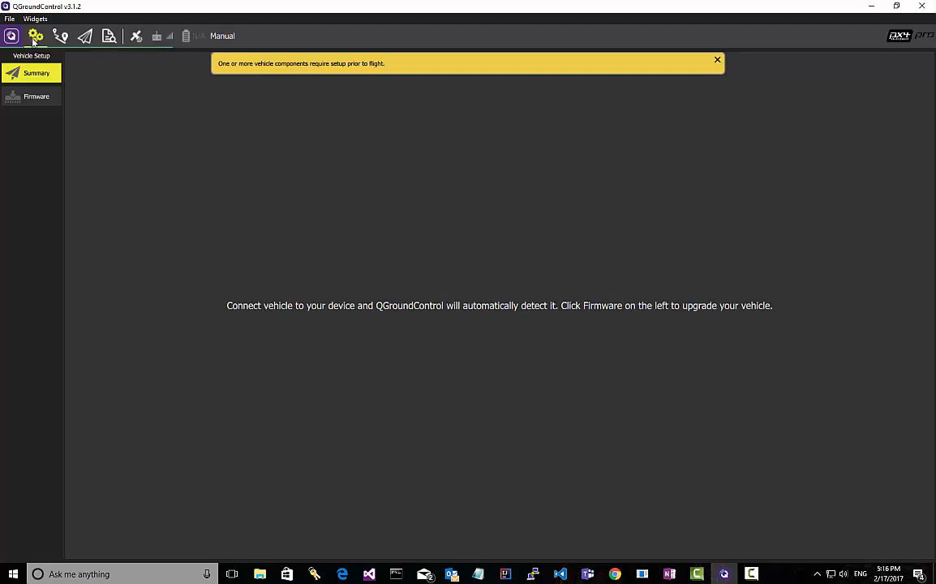
mouse_move(740, 47)
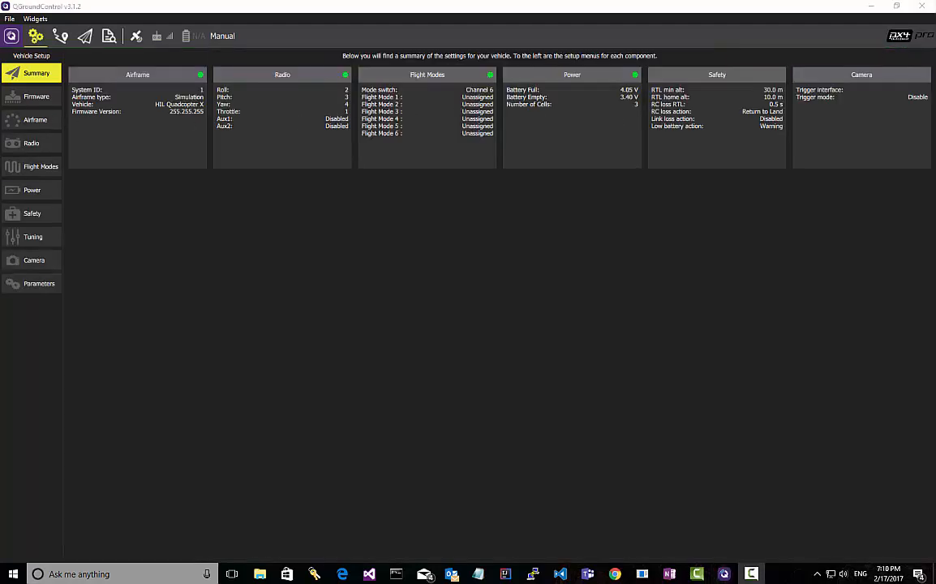
mouse_move(458, 476)
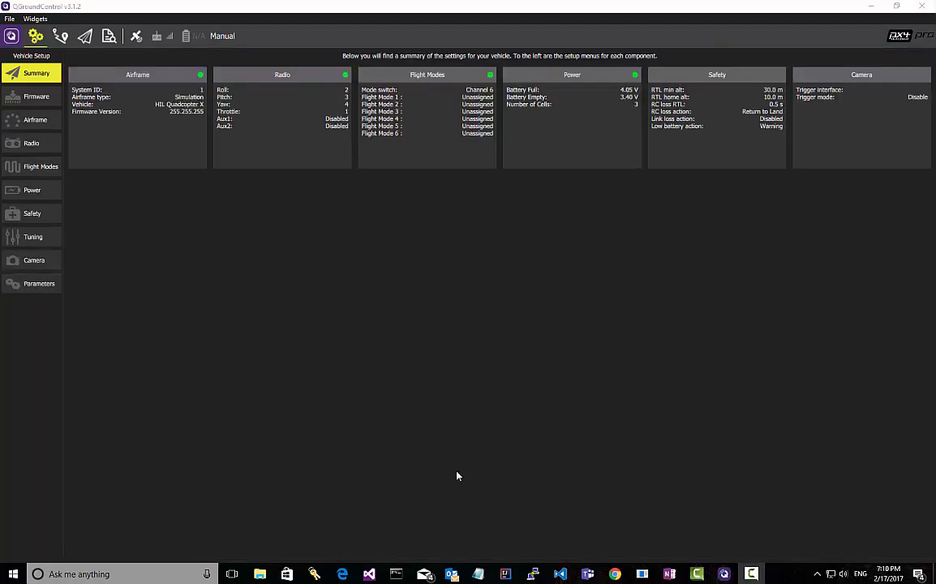
click(35, 95)
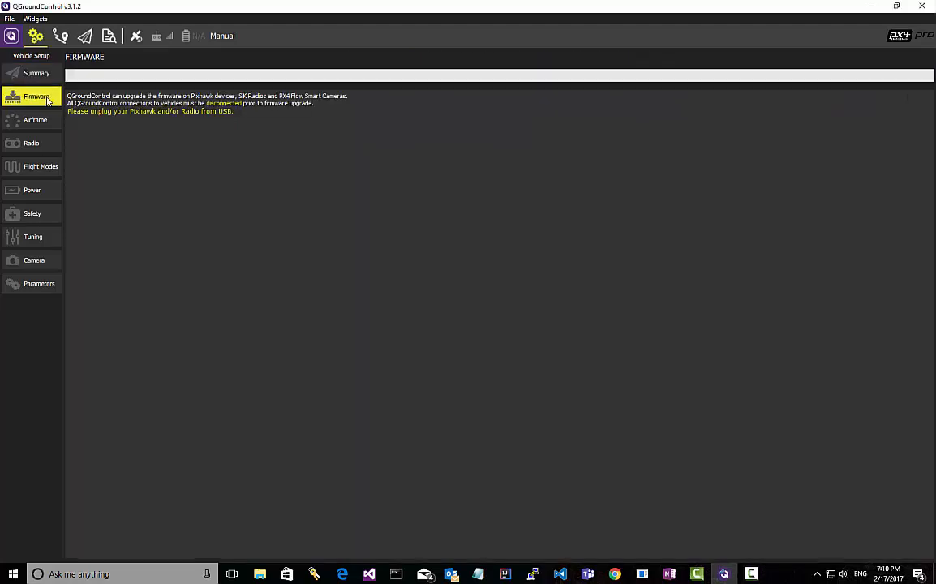
mouse_move(343, 574)
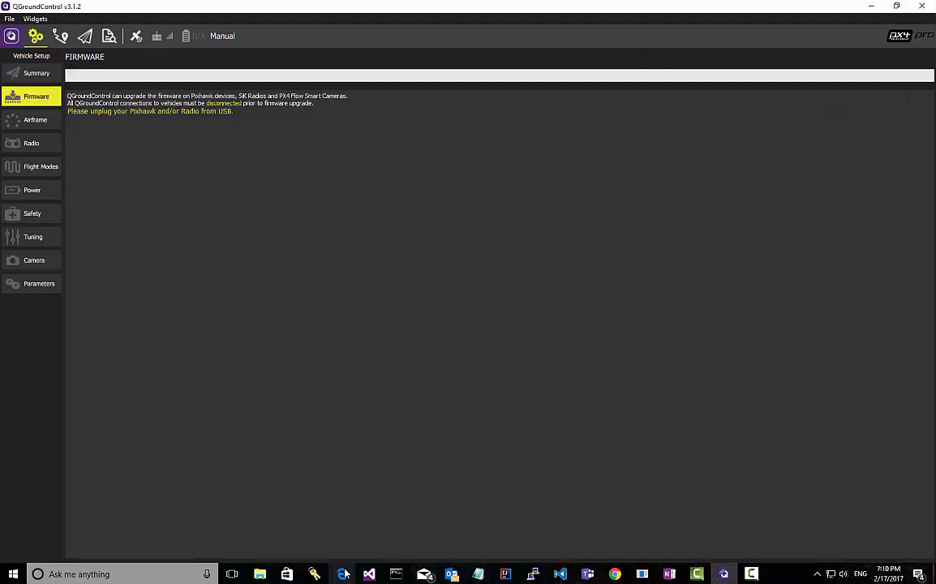
Step: Download Firmware.zip from the PX4 v1.4.4 release page into d:\temp and open its folder
click(342, 574)
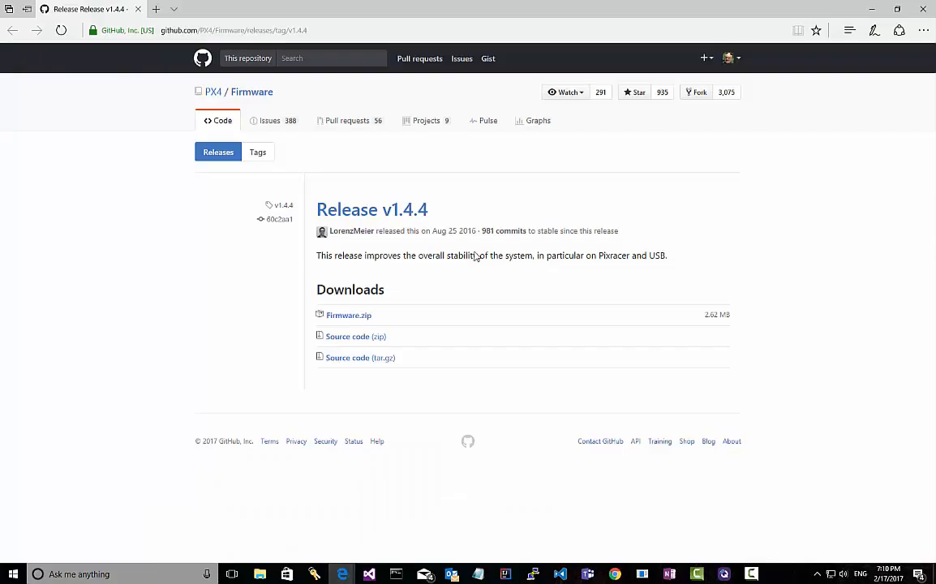
mouse_move(347, 315)
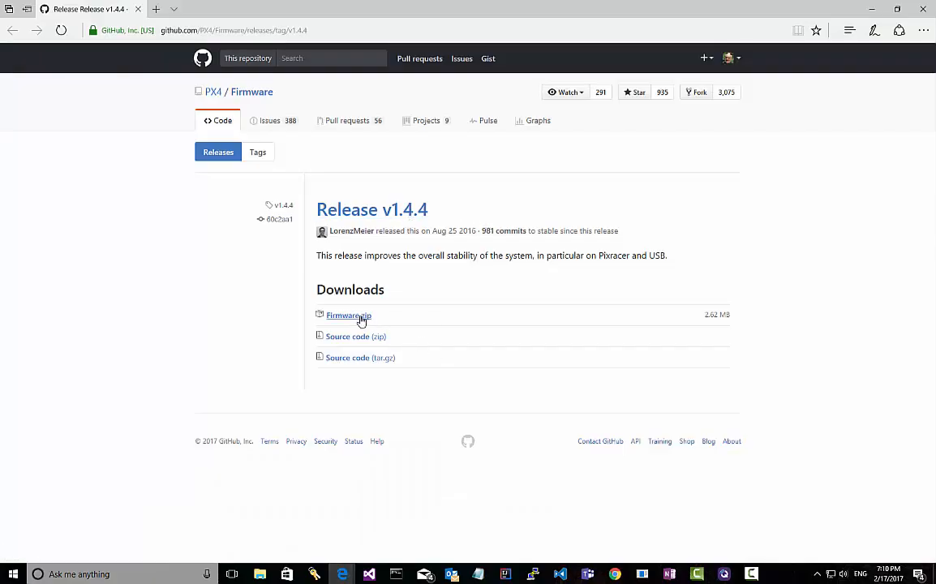
click(343, 315)
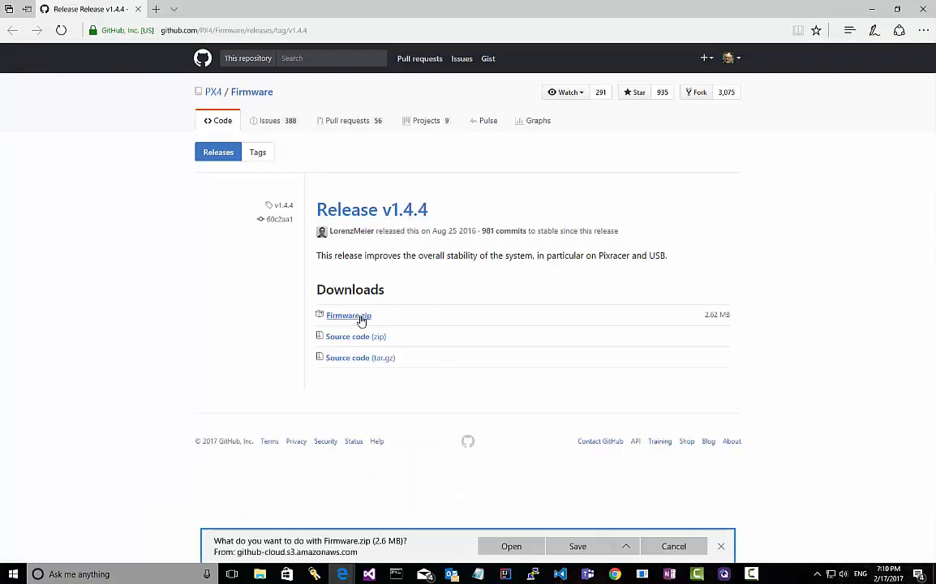
mouse_move(612, 546)
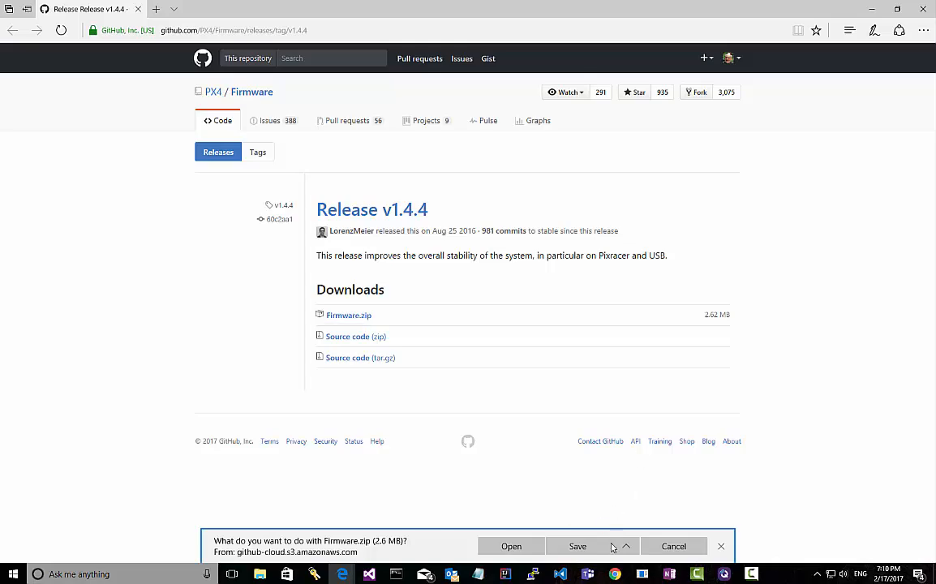
mouse_move(602, 463)
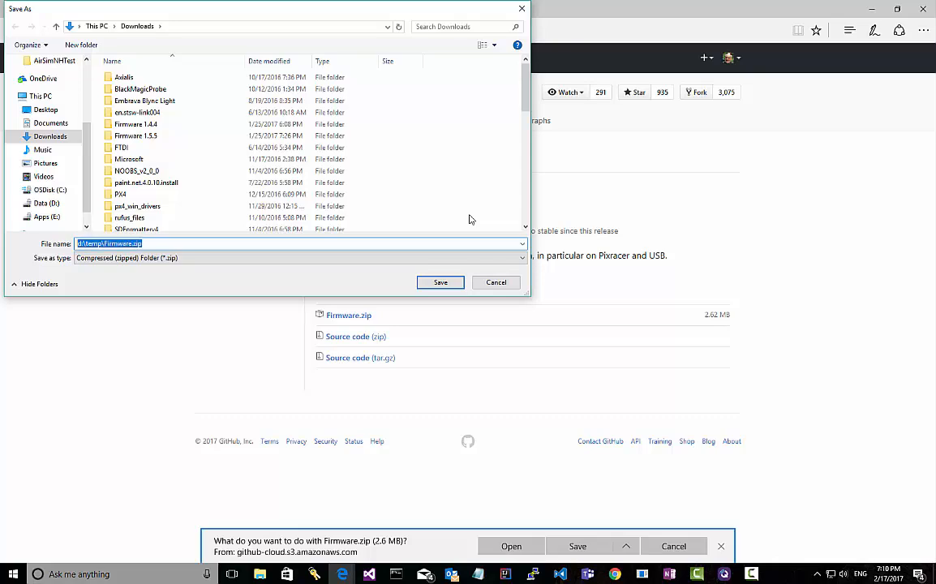
click(441, 282)
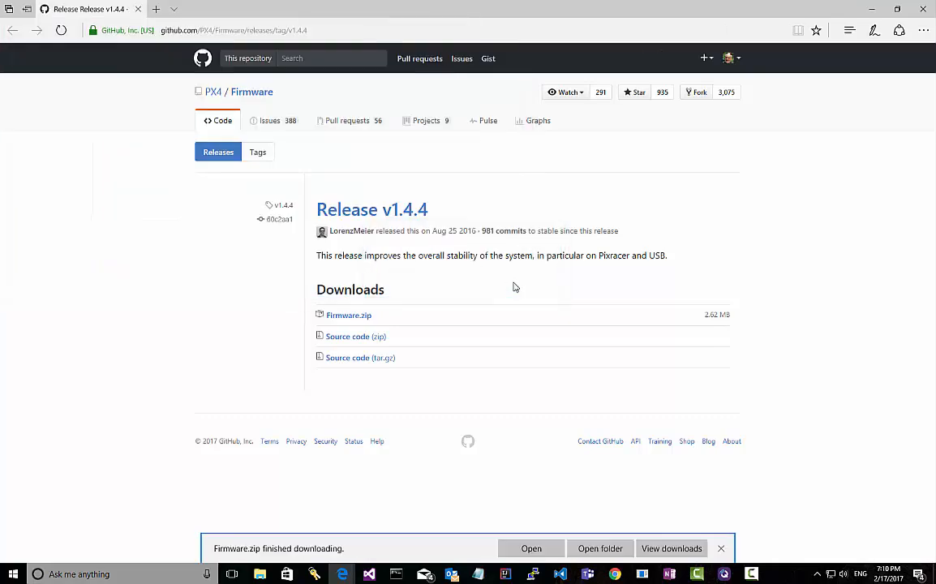
click(600, 548)
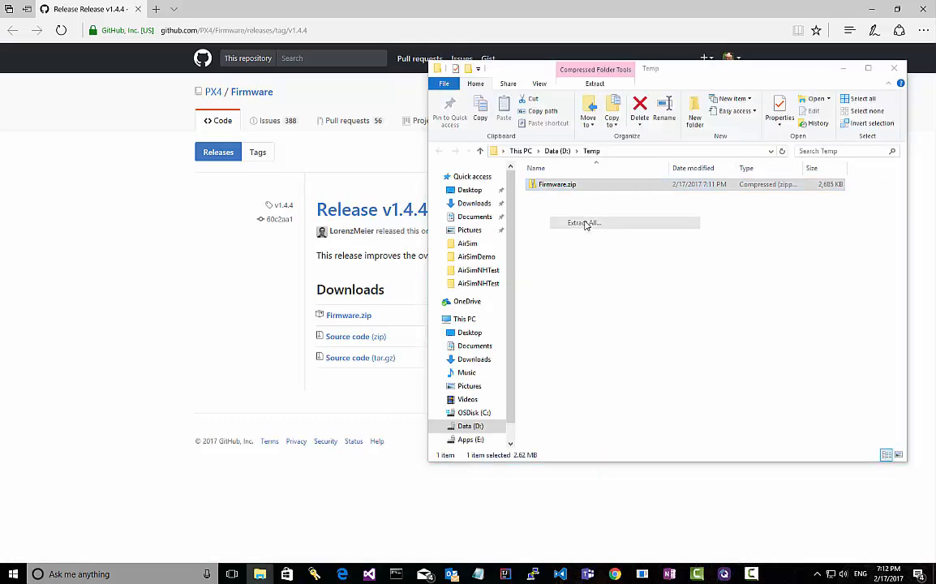
Step: Extract Firmware.zip, then select nuttx-px4fmu-v2-default.px4 and view its context menu
click(584, 223)
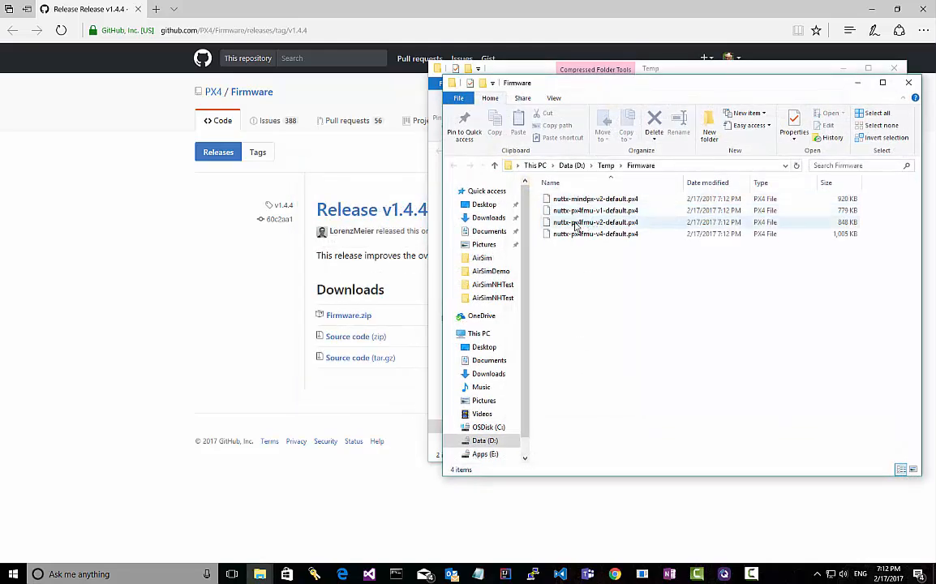
click(595, 222)
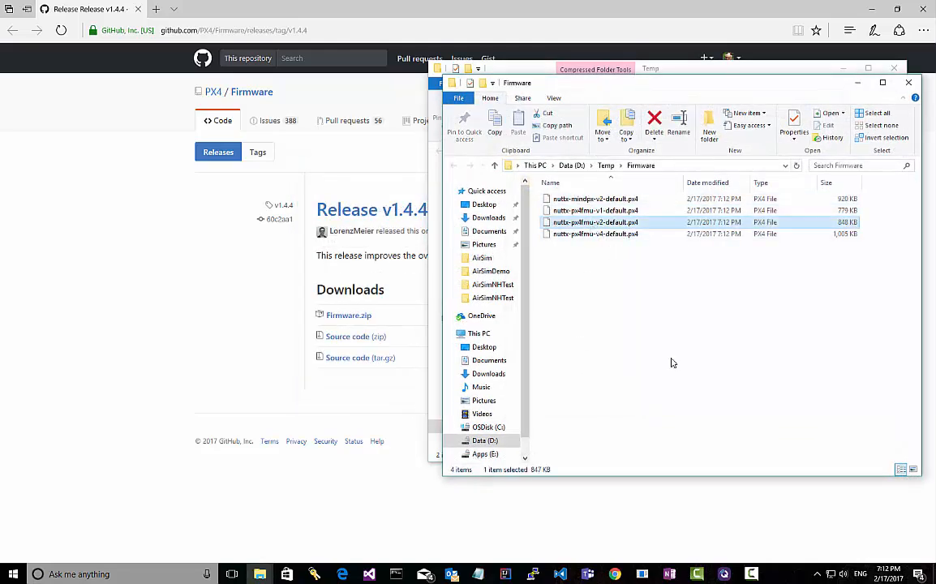
right_click(595, 222)
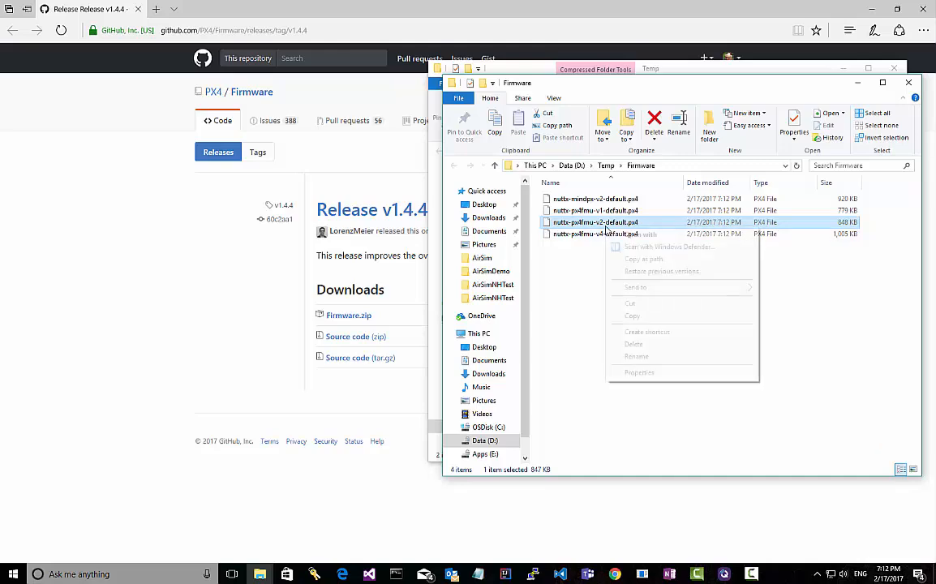
click(636, 263)
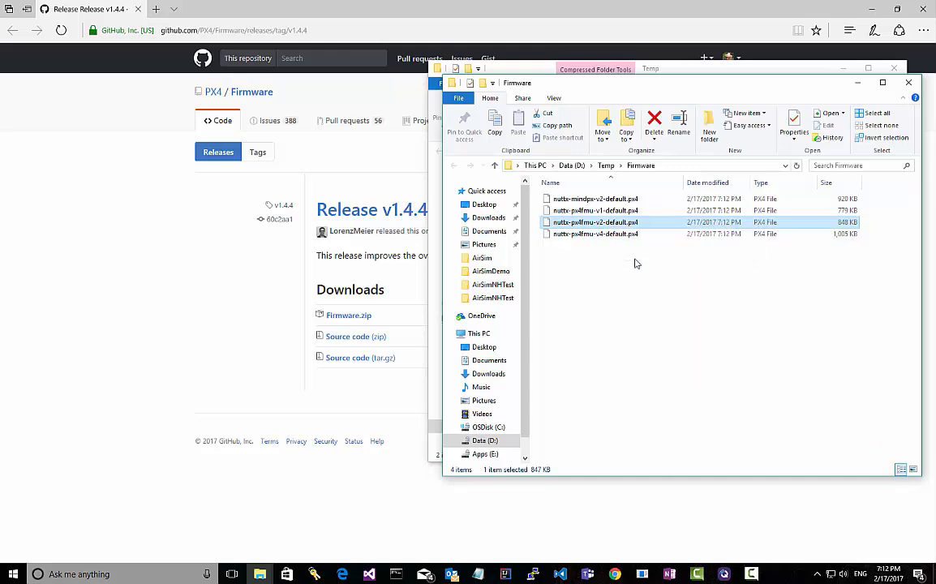
right_click(595, 221)
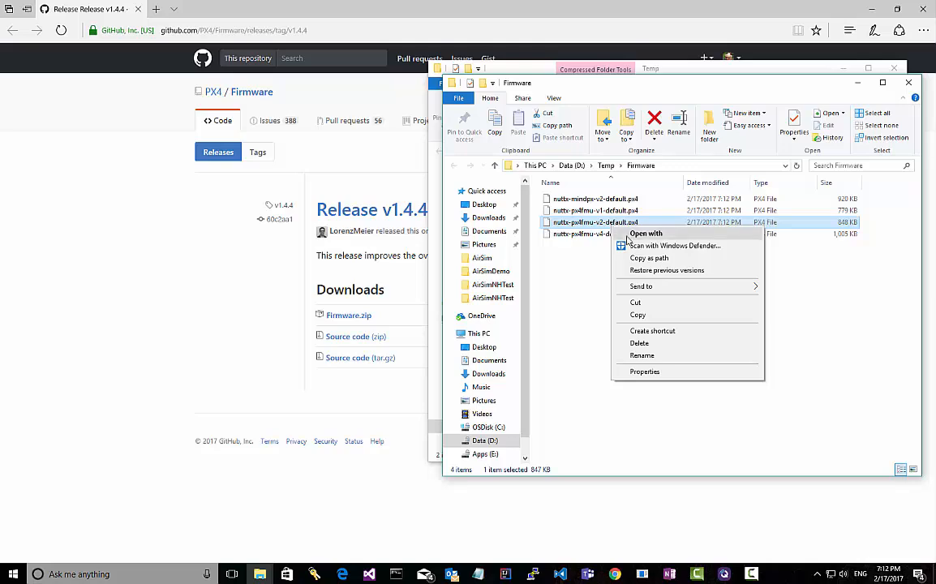
mouse_move(645, 258)
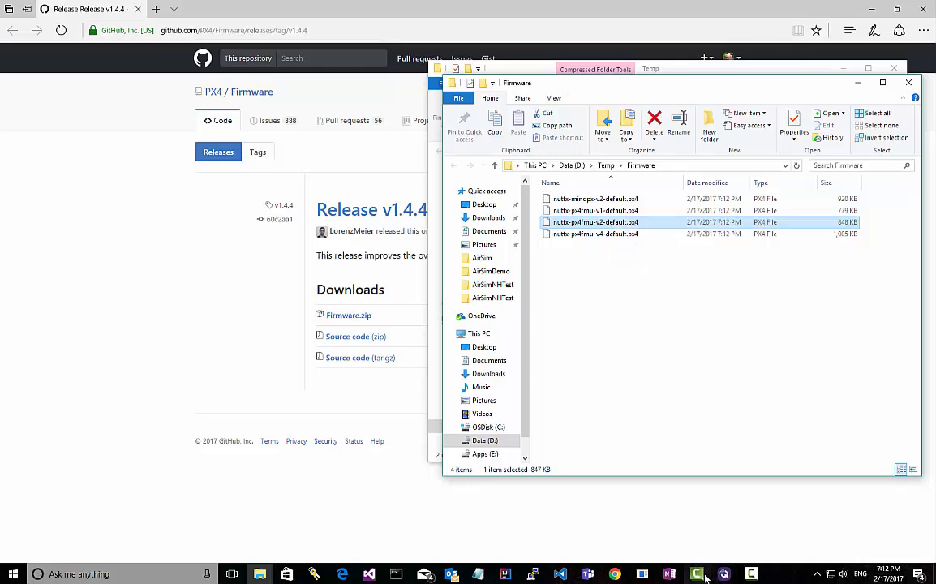
Step: Flash the Pixhawk with the custom nuttx-px4fmu-v2-default.px4 file via Advanced settings
click(722, 574)
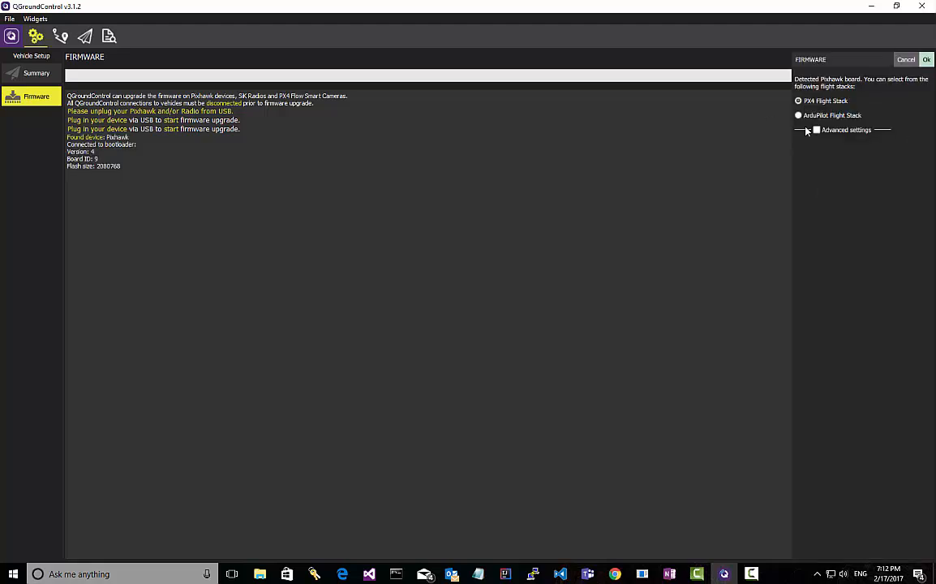
click(816, 129)
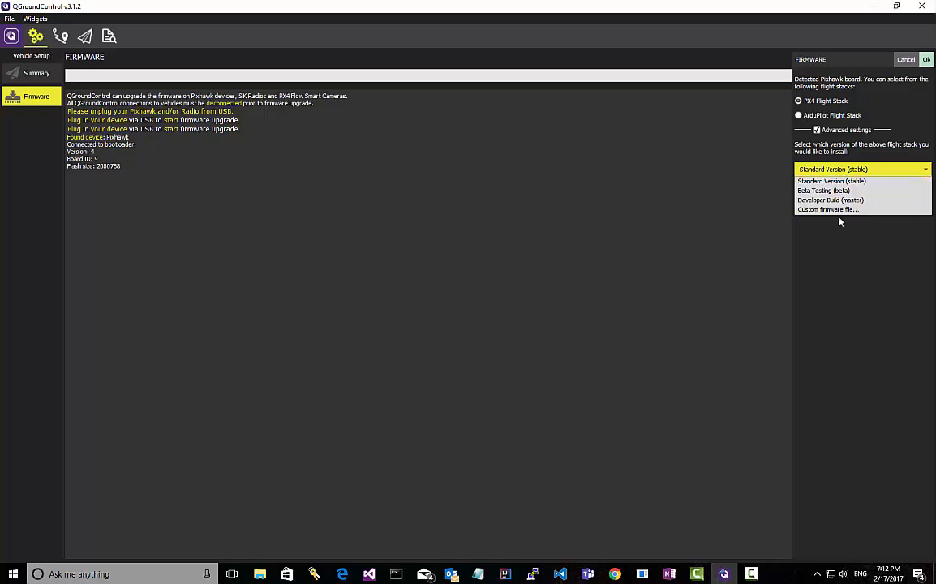
click(827, 209)
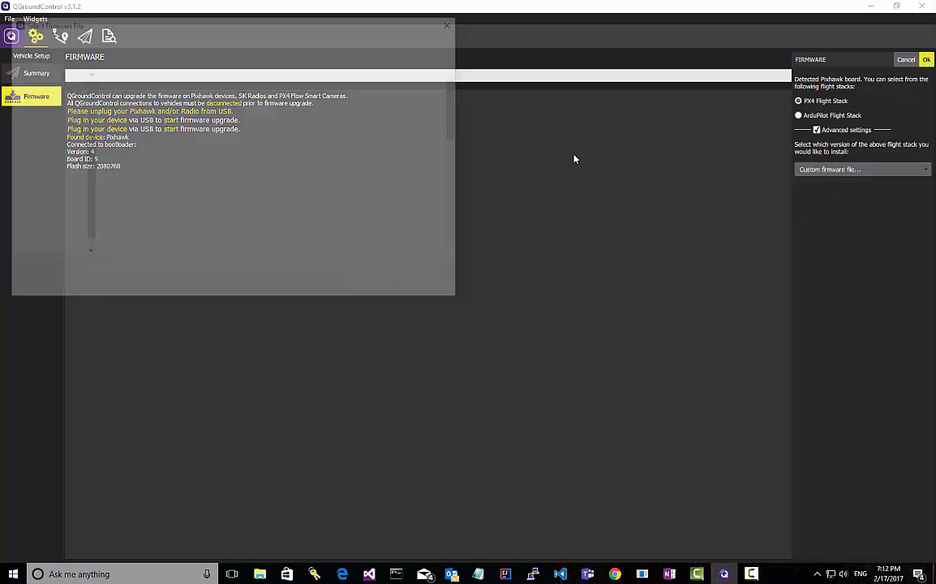
click(925, 59)
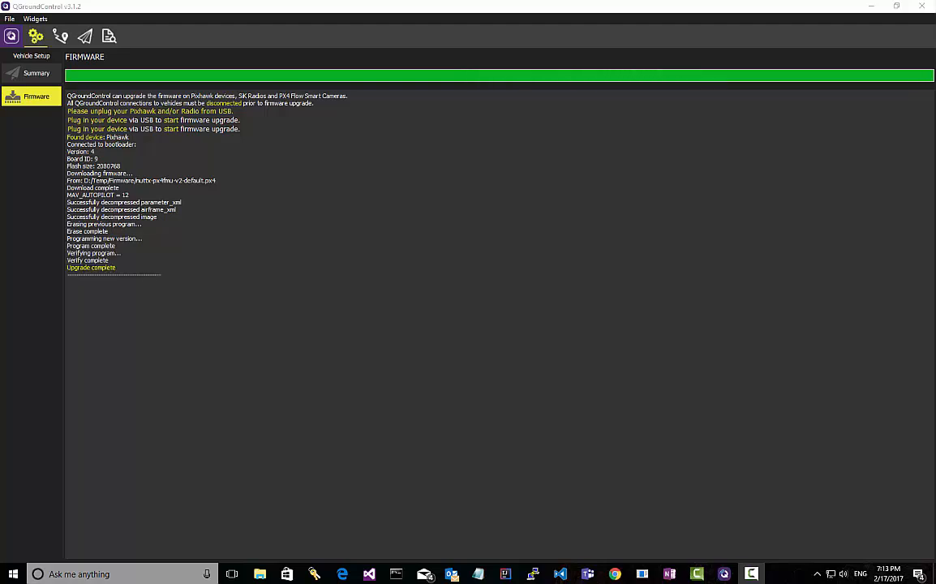
click(36, 73)
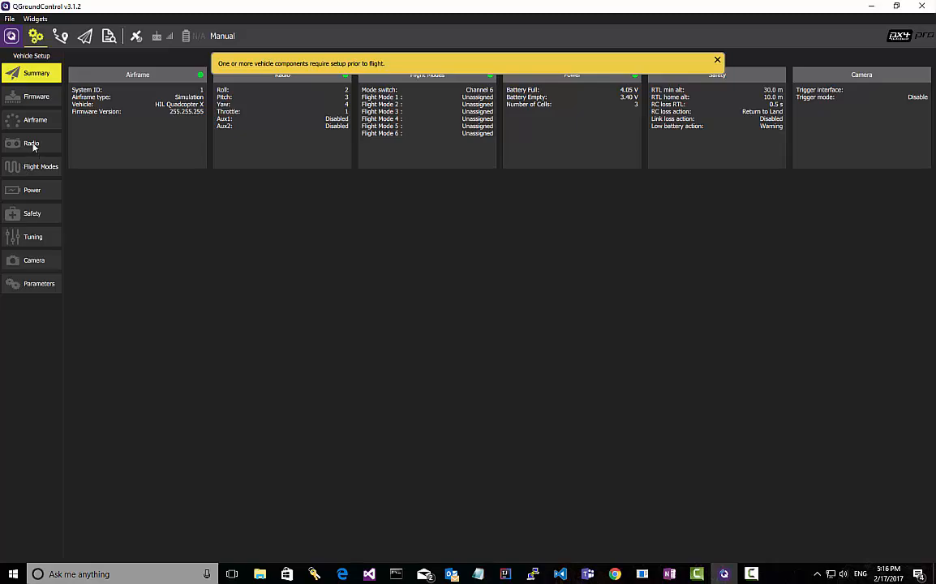
Step: Open the Radio setup page, then the Airframe setup page in Vehicle Setup
click(32, 144)
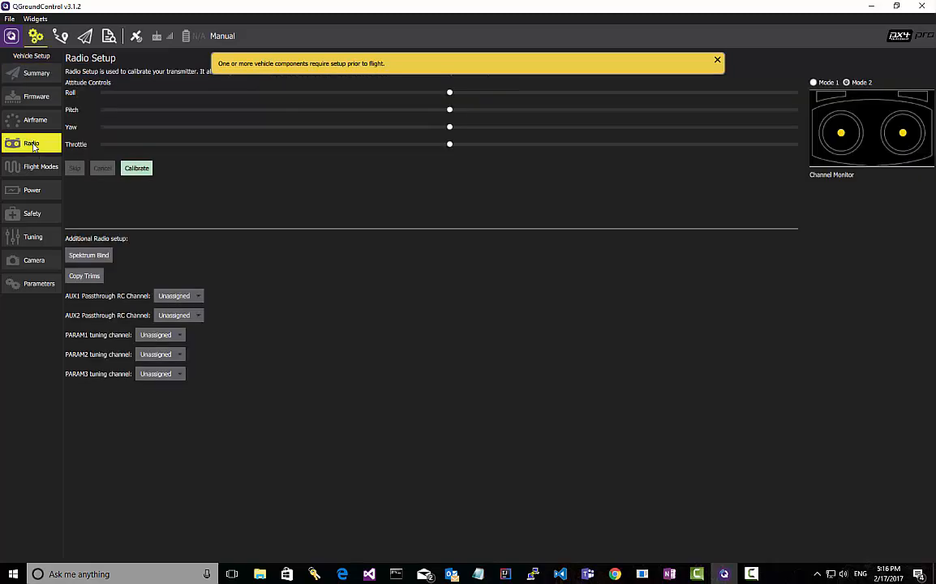
click(35, 120)
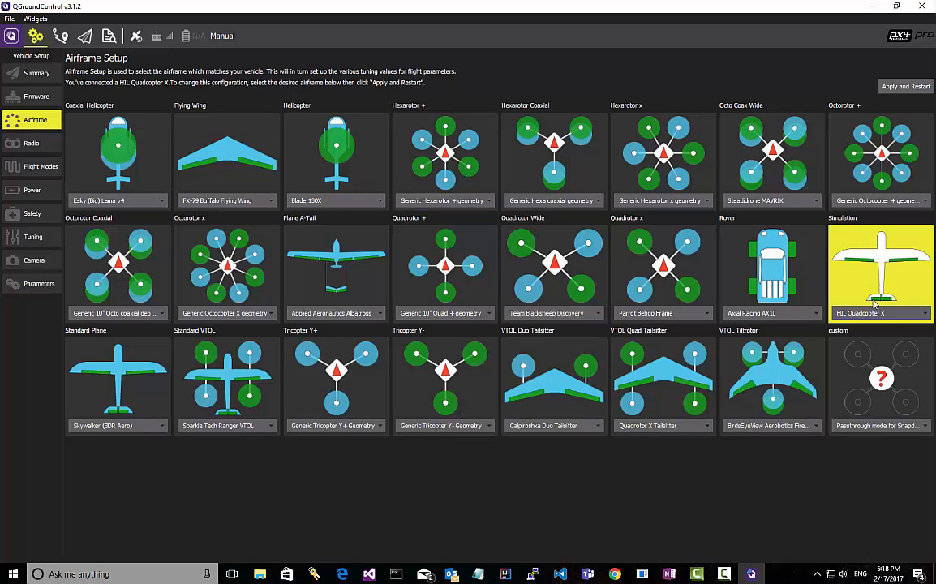
Step: Choose HIL Quadcopter X under Simulation, then Apply and Restart and confirm
click(922, 313)
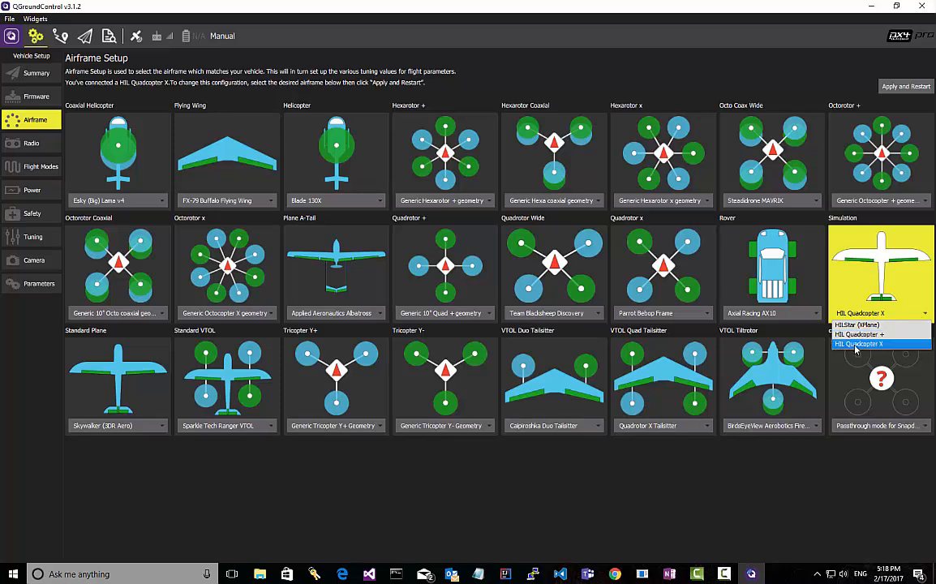
click(857, 343)
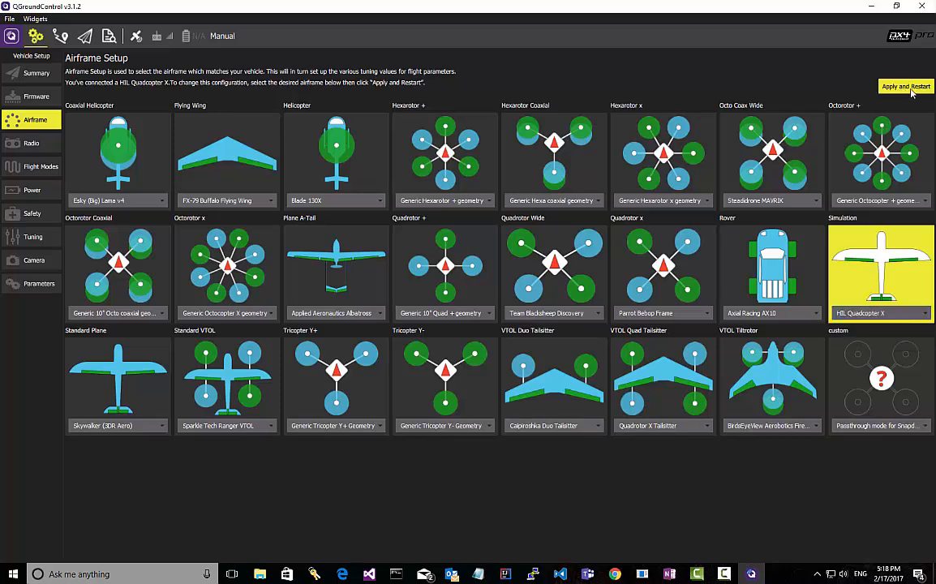
click(905, 87)
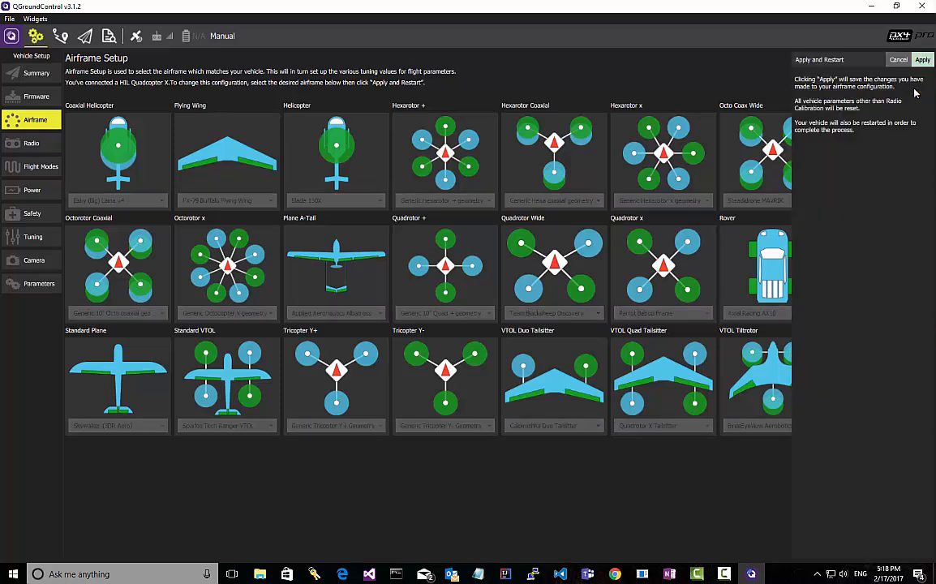
click(922, 59)
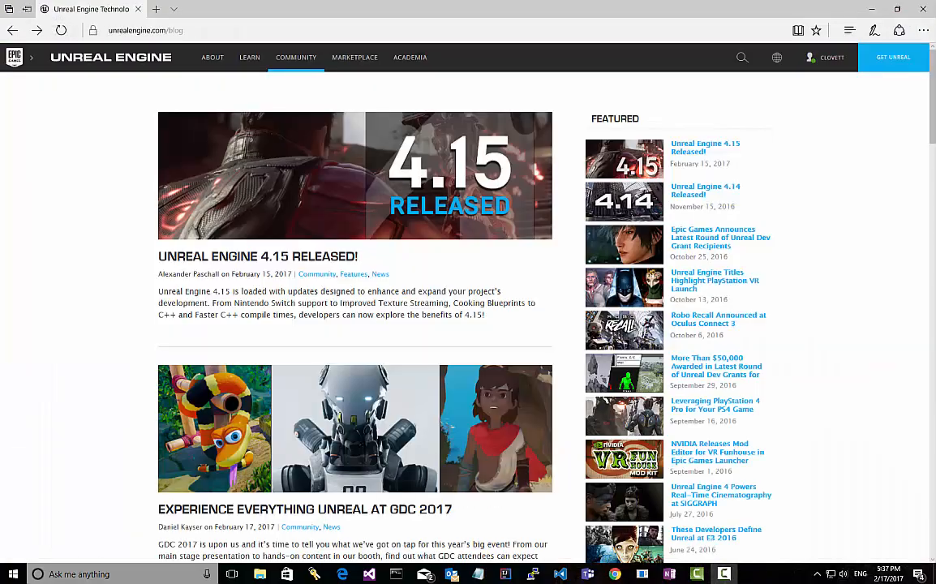
mouse_move(892, 57)
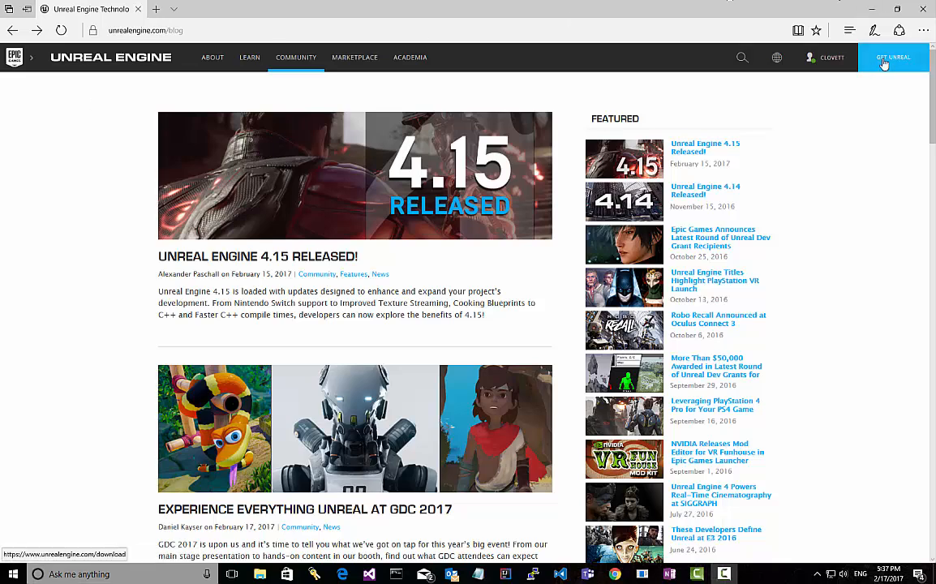
Step: Use GET UNREAL to download EpicGamesLauncherInstaller and run it
click(893, 57)
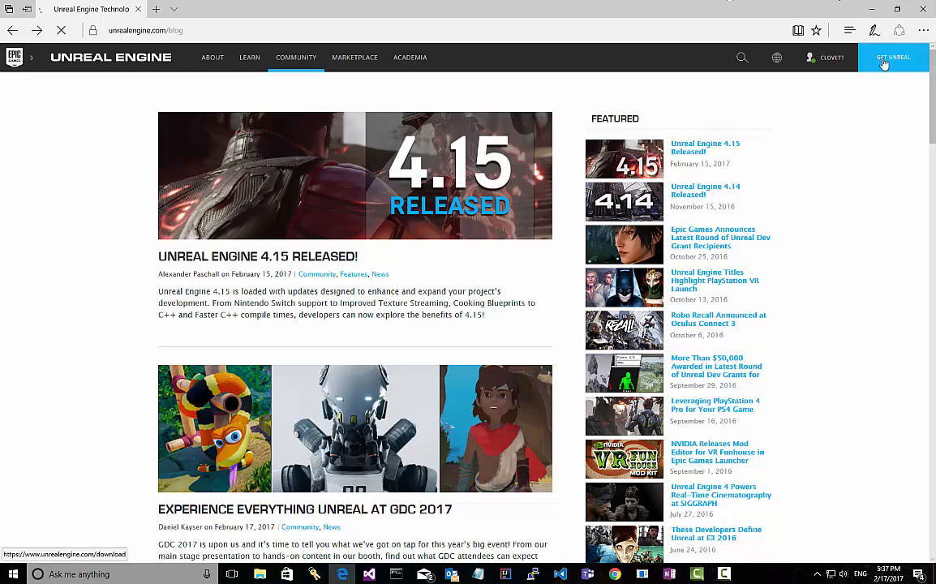
click(892, 57)
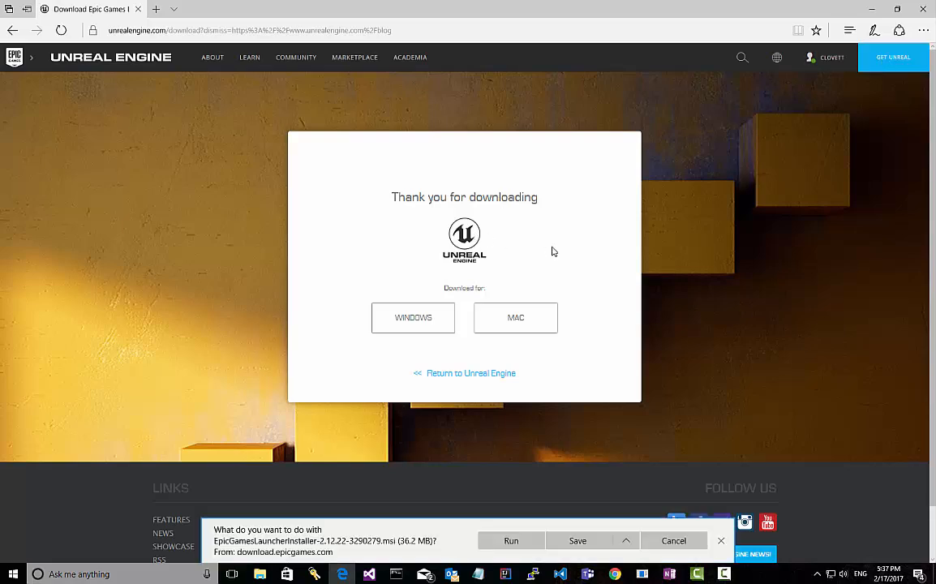
mouse_move(413, 317)
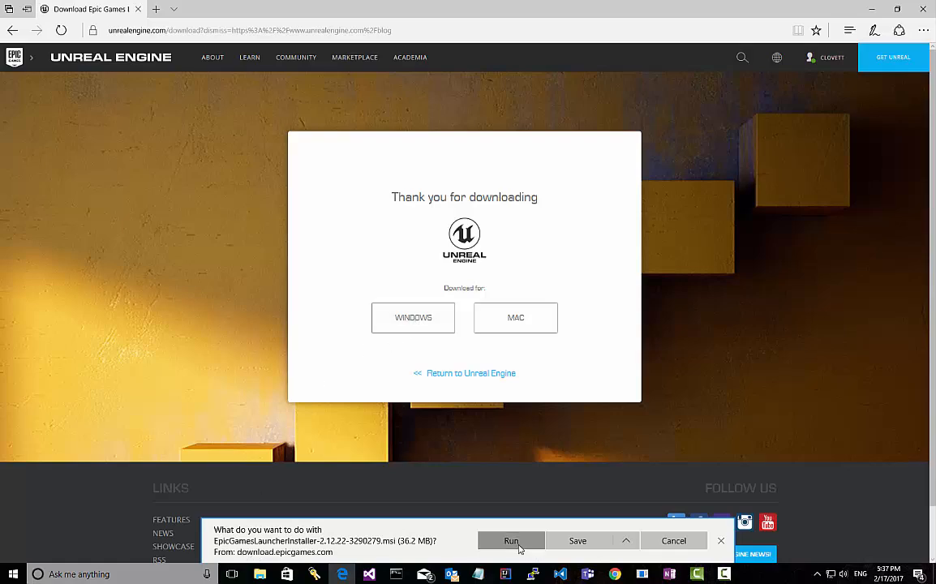
click(511, 540)
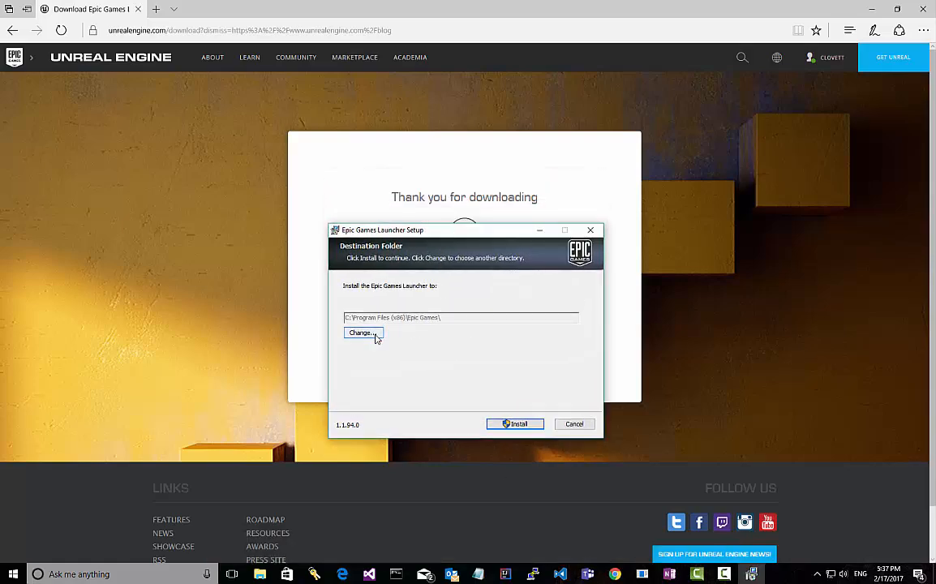
Step: Set the install folder to E:\Program Files (x86)\ and install the launcher
click(360, 332)
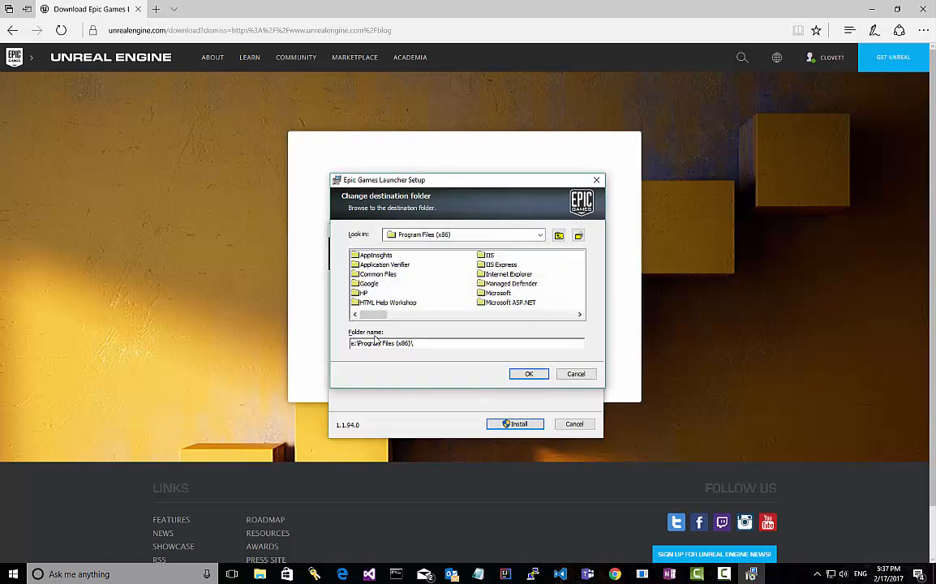
click(528, 373)
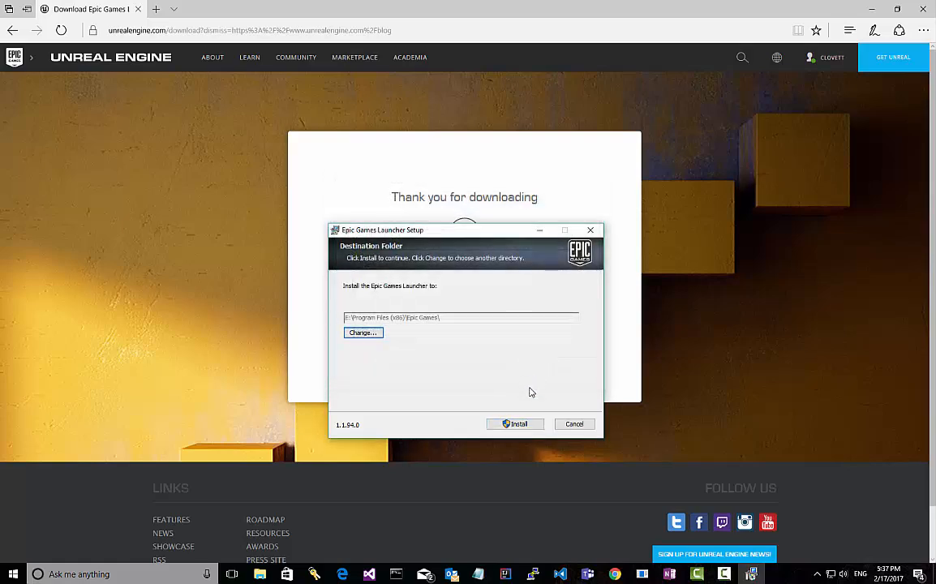
click(515, 422)
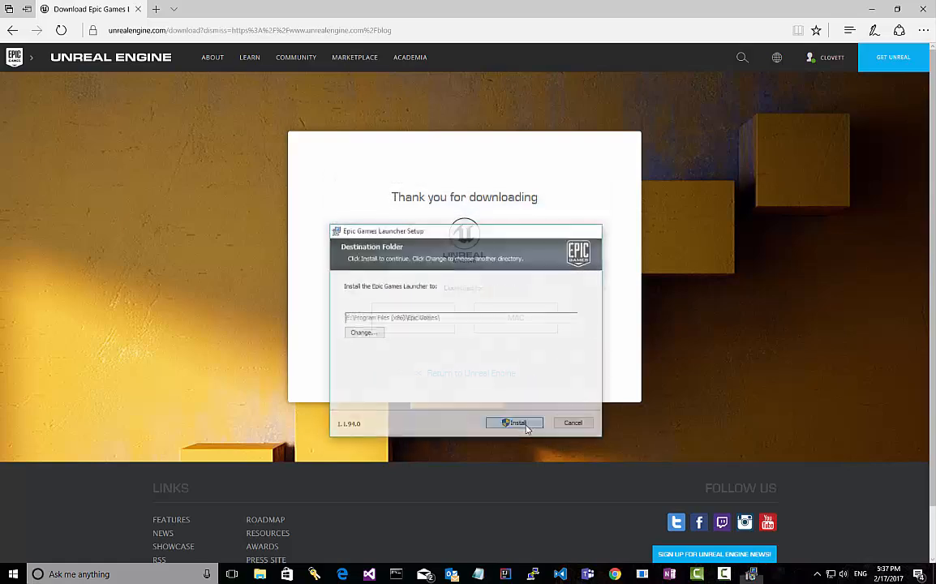
click(515, 423)
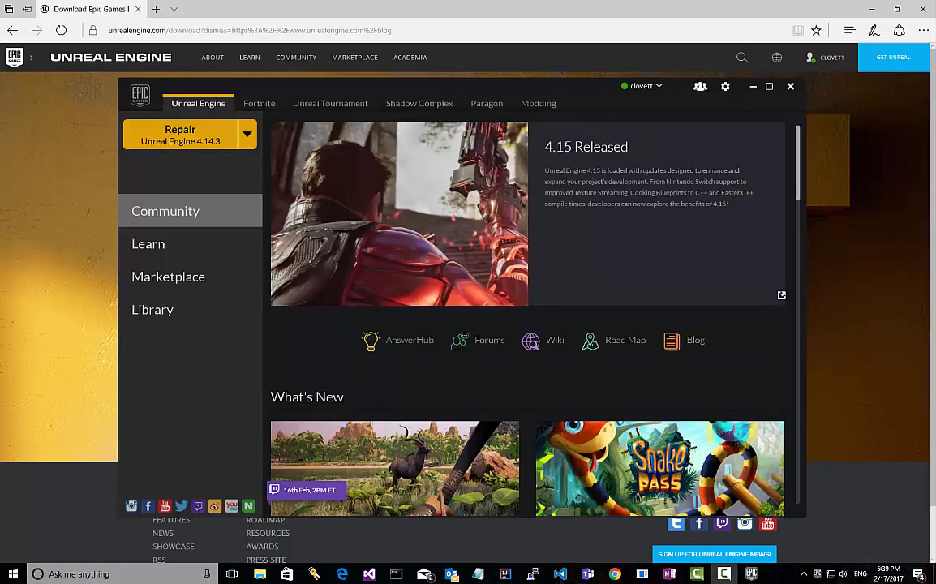
mouse_move(393, 318)
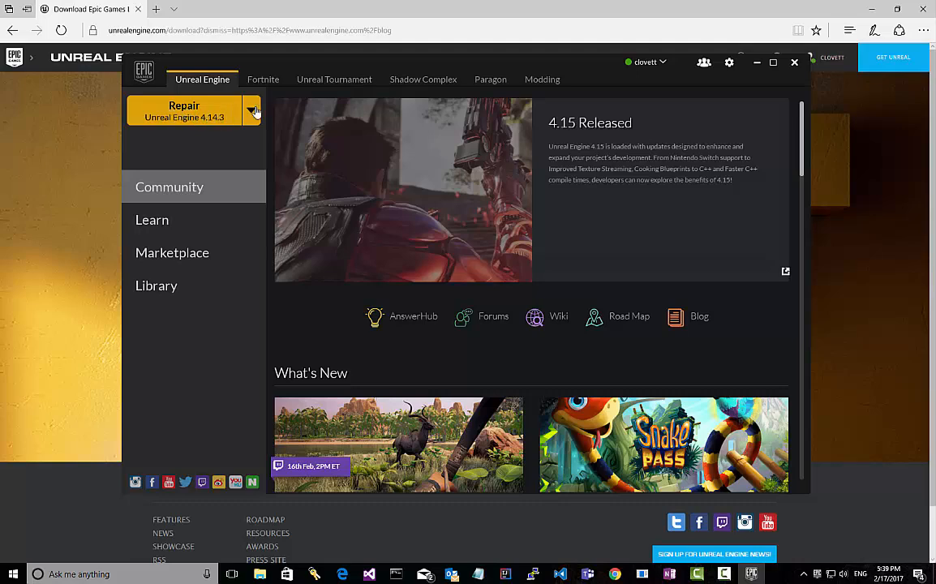
mouse_move(182, 139)
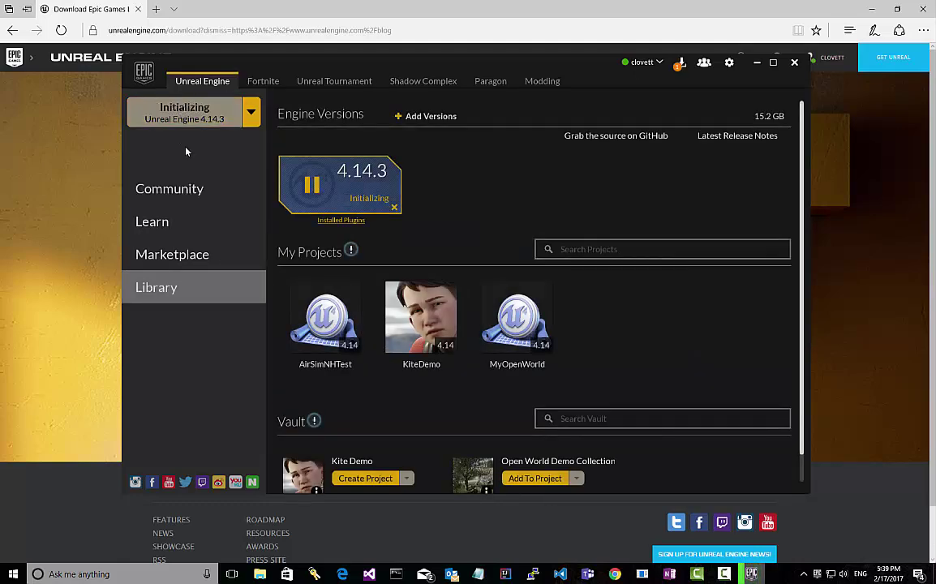
mouse_move(402, 207)
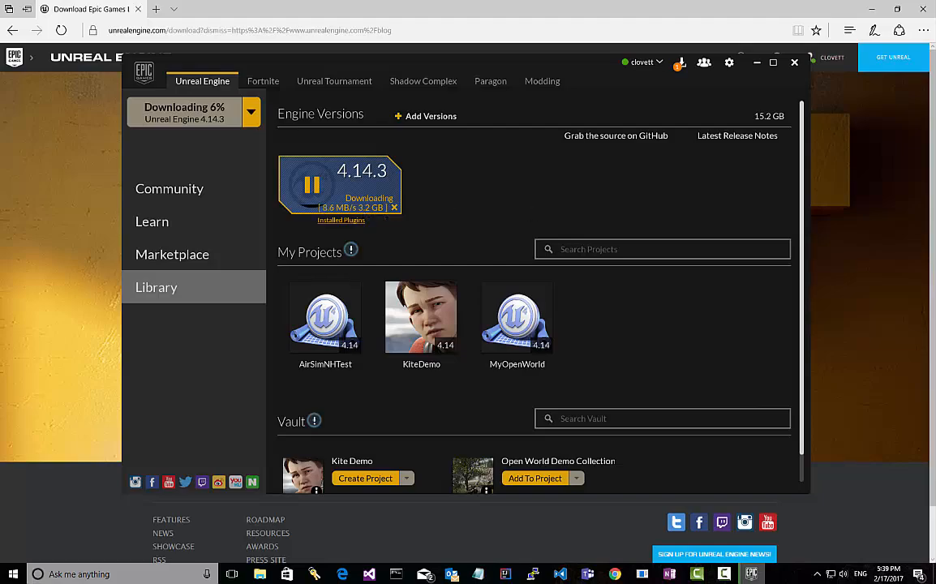
Step: Start the Unreal Engine 4.14.3 repair download from the launcher
click(168, 186)
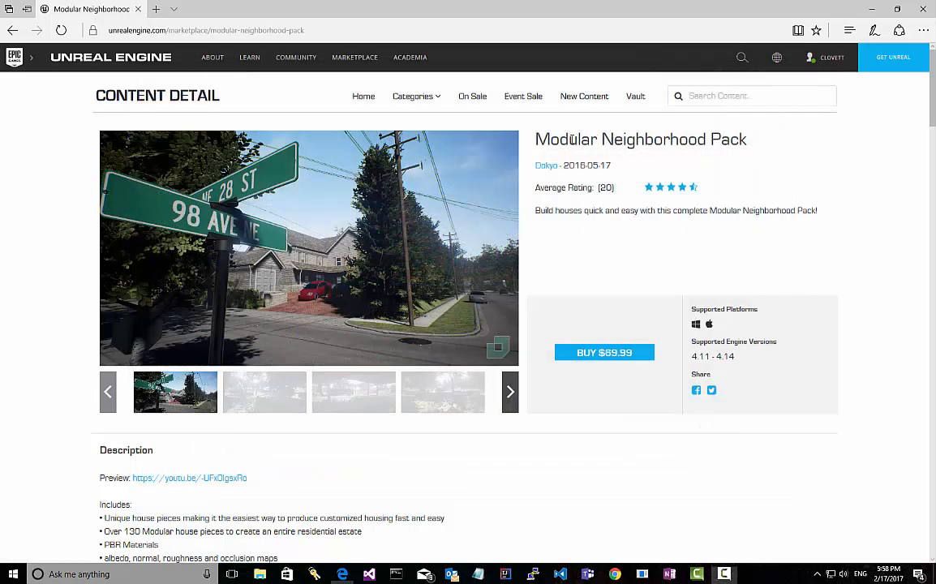
triple_click(639, 139)
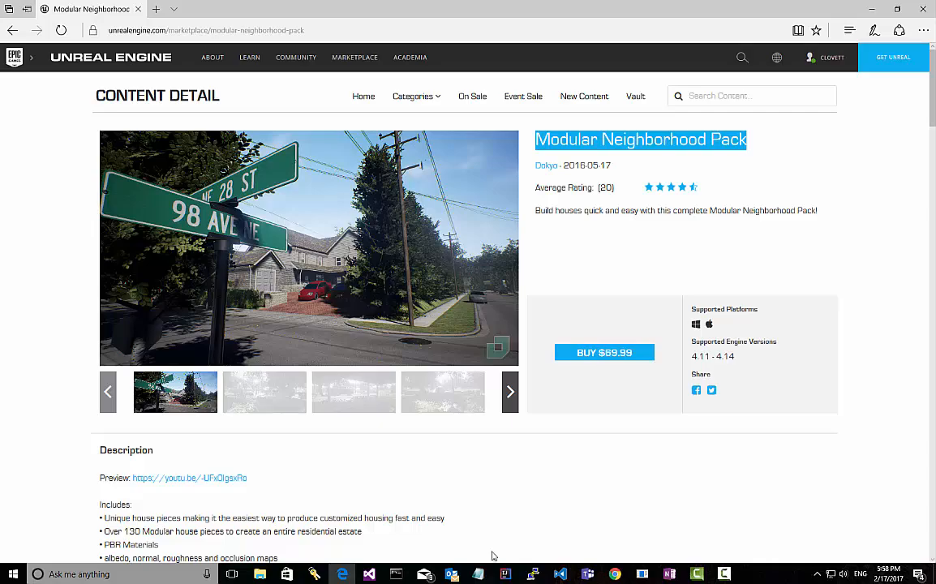
scroll(down, 3)
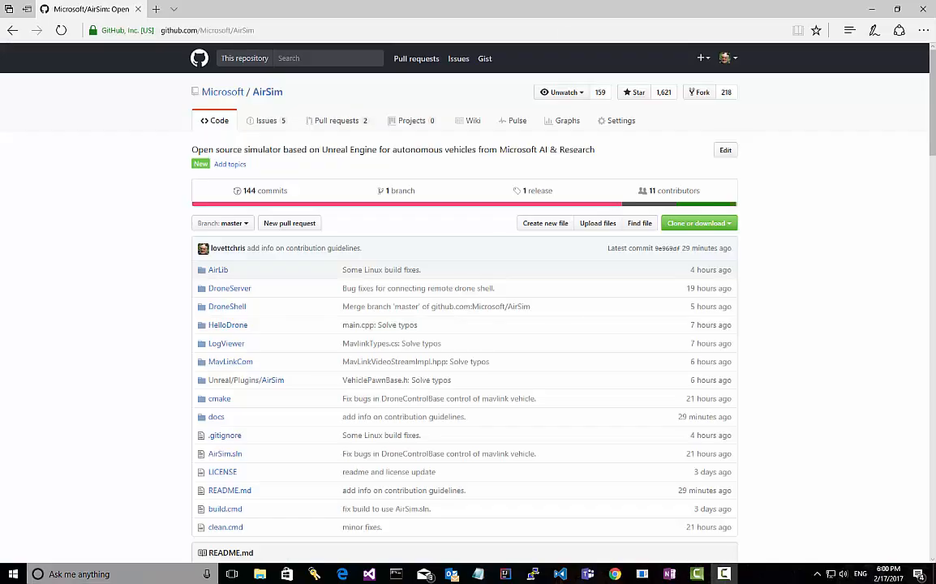
Step: Reveal the AirSim HTTPS clone URL and launch Developer Command Prompt for VS2015
click(695, 223)
text(dev)
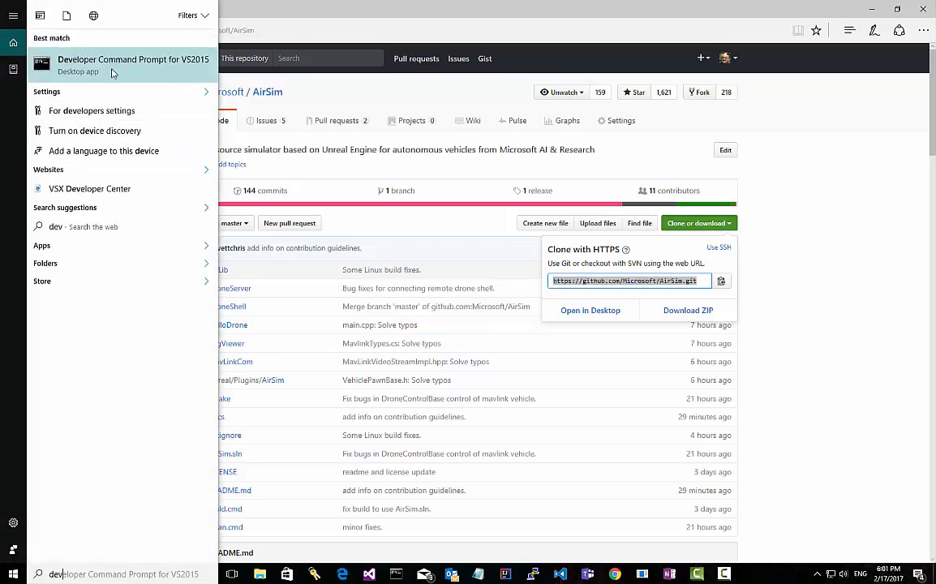
click(132, 64)
text(git clone)
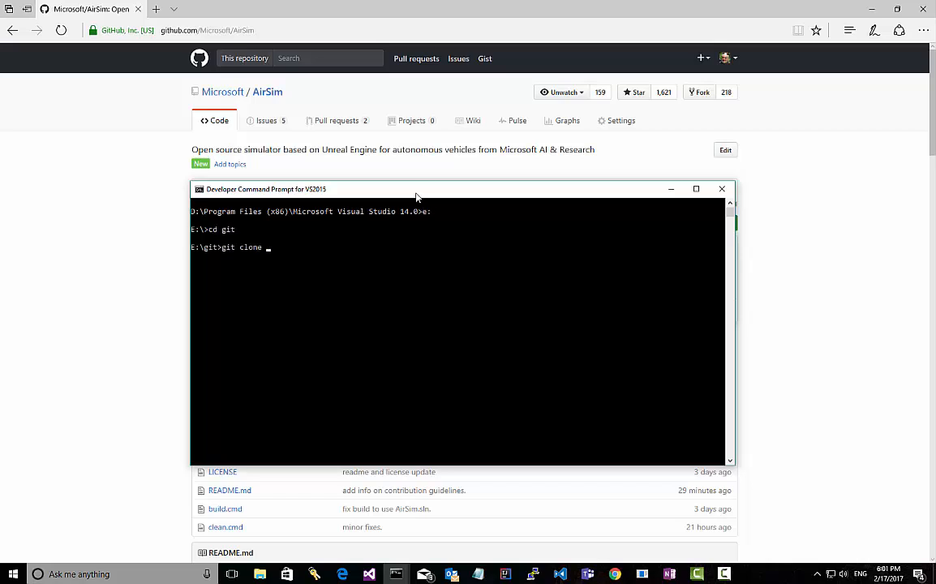
Step: Clone AirSim into E:\git, list the AirSim folder, and run build.cmd
key(Return)
text(cd)
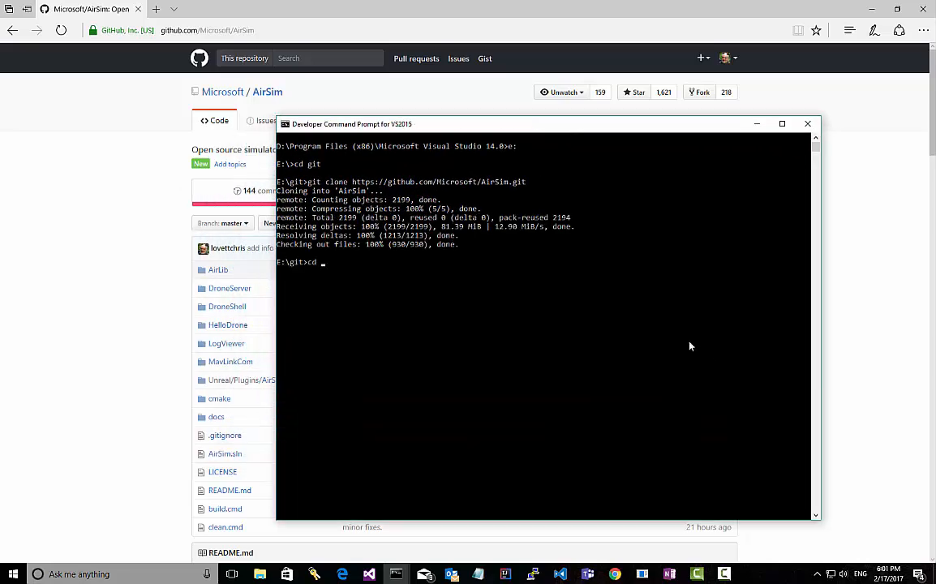
key(Return)
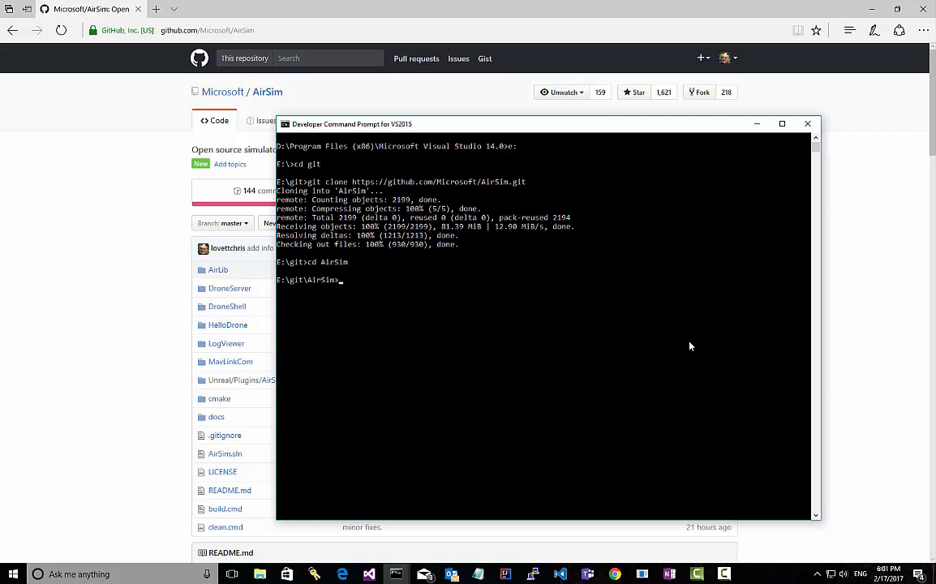
text(dir)
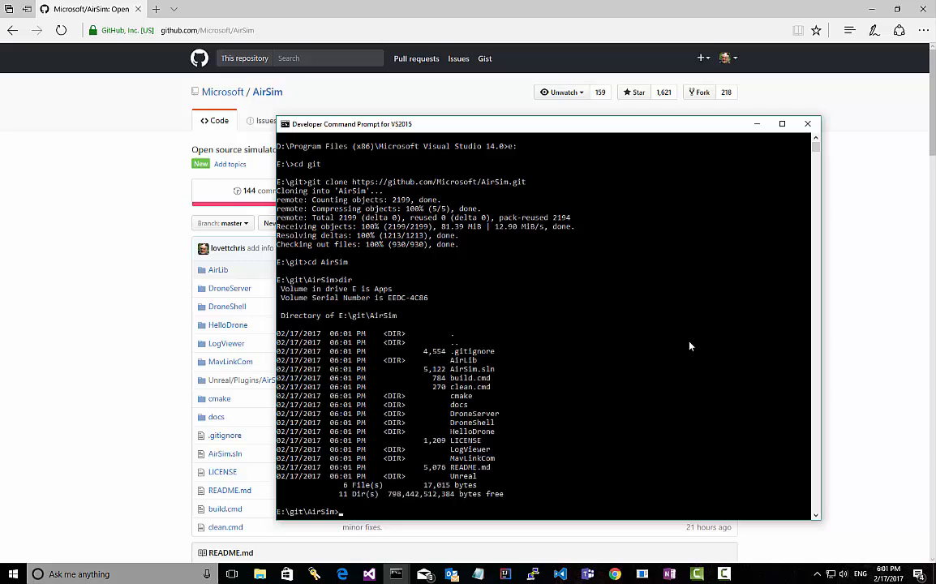
text(build.cmd)
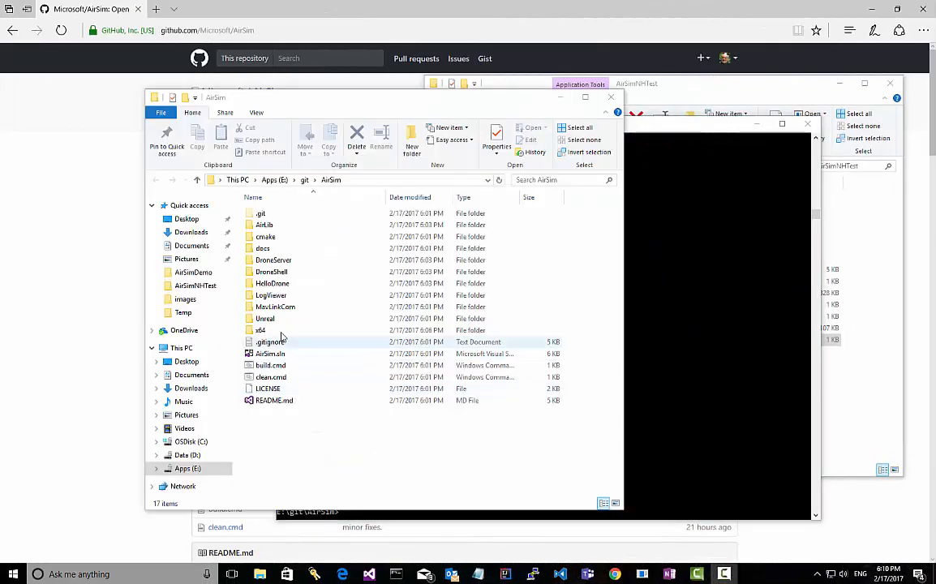
Step: Check AirSimNHTest.uproject lists the AirSim plugin, then open AirSimNHTest.sln
double_click(264, 317)
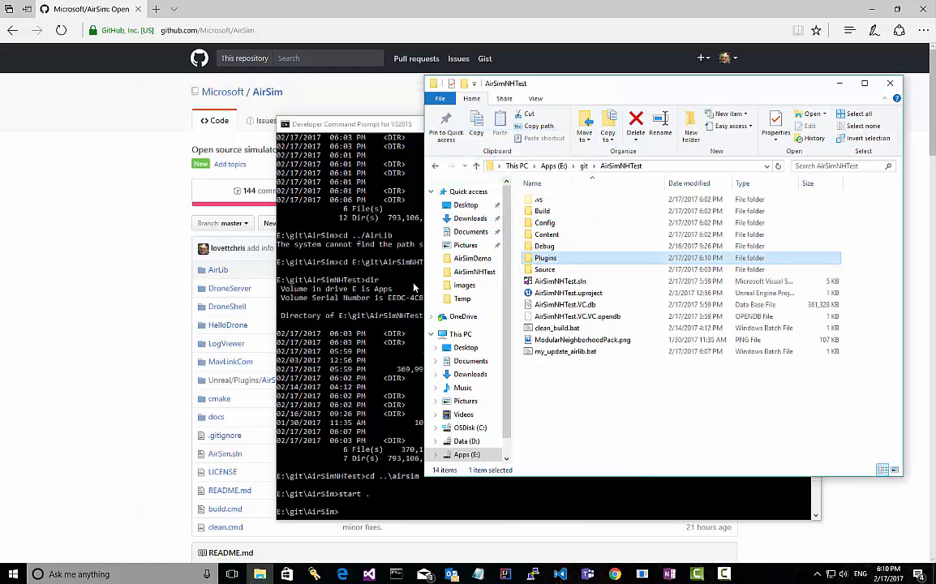
right_click(568, 293)
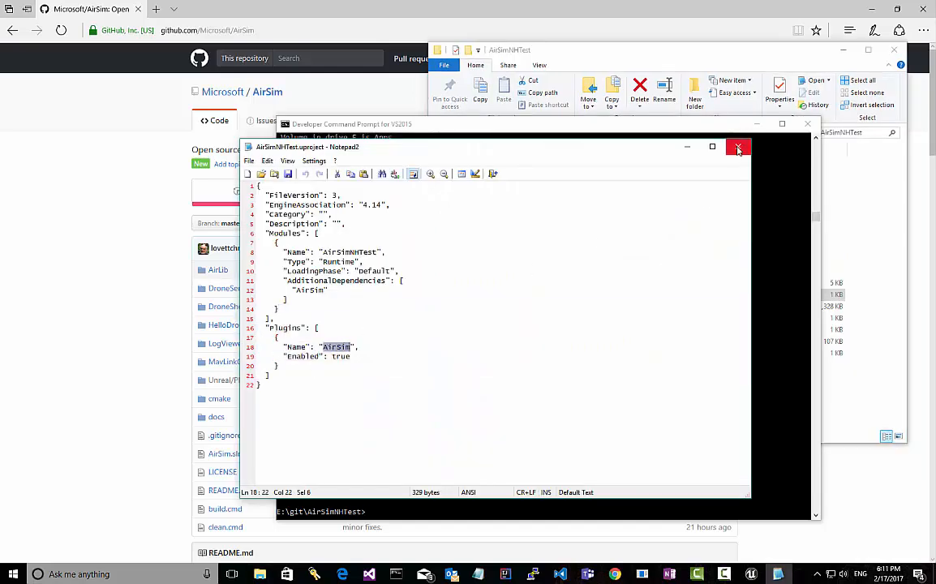
click(738, 147)
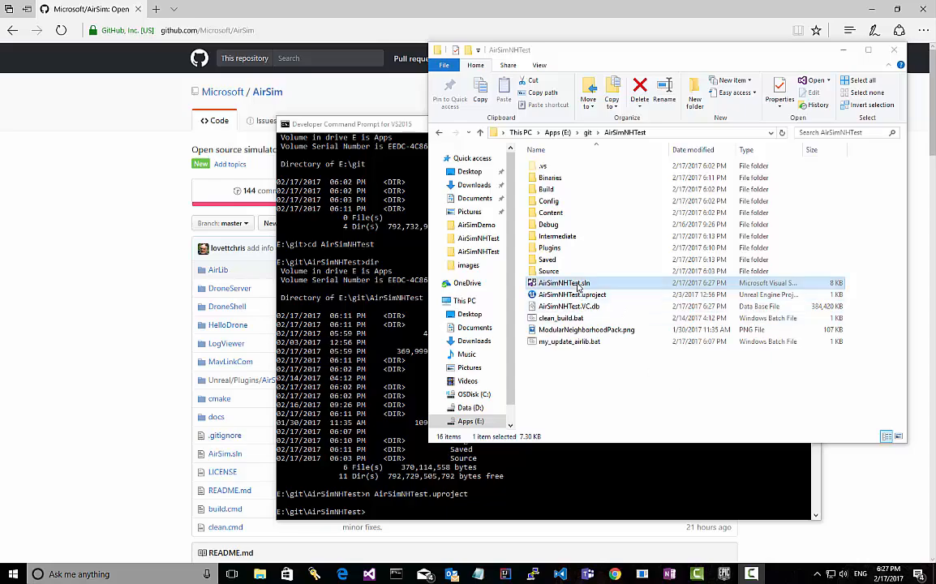
double_click(564, 283)
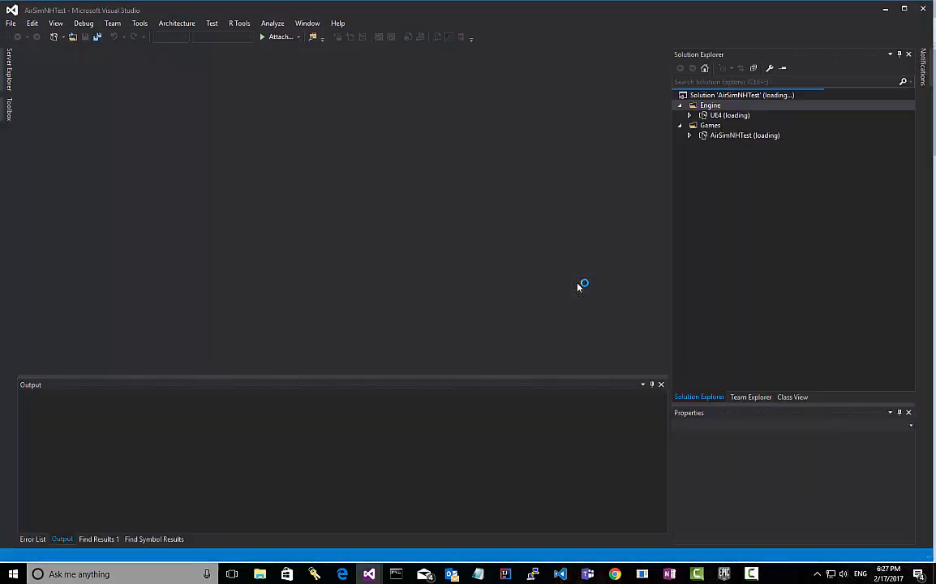
Step: Review the UE4 and AirSimNHTest projects' Plugins folder, then launch AirSimNHTest debugging
click(727, 115)
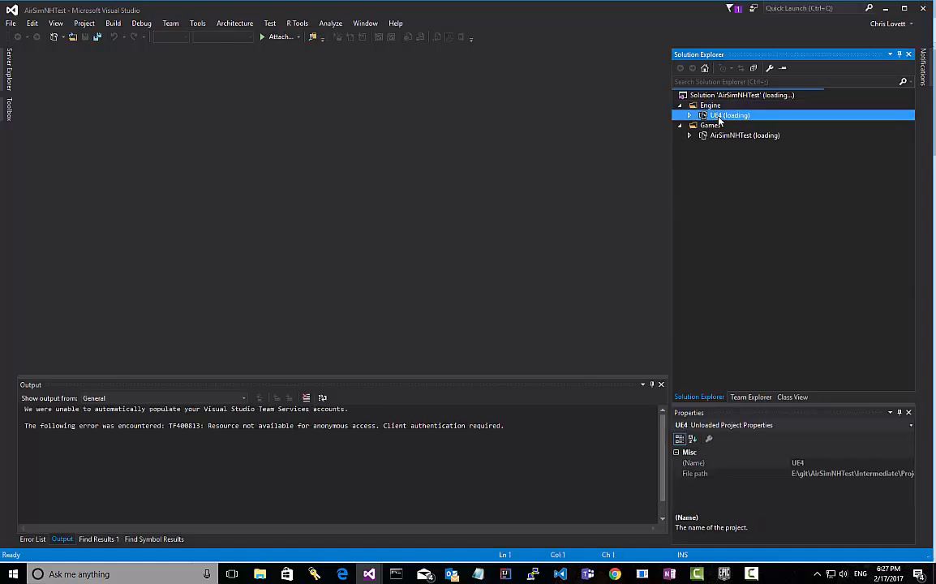
click(743, 135)
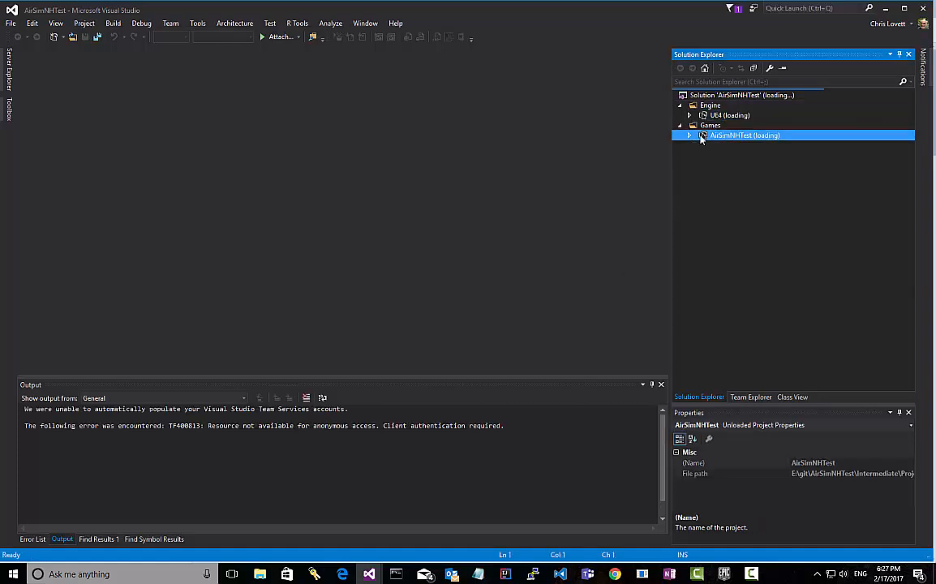
click(689, 136)
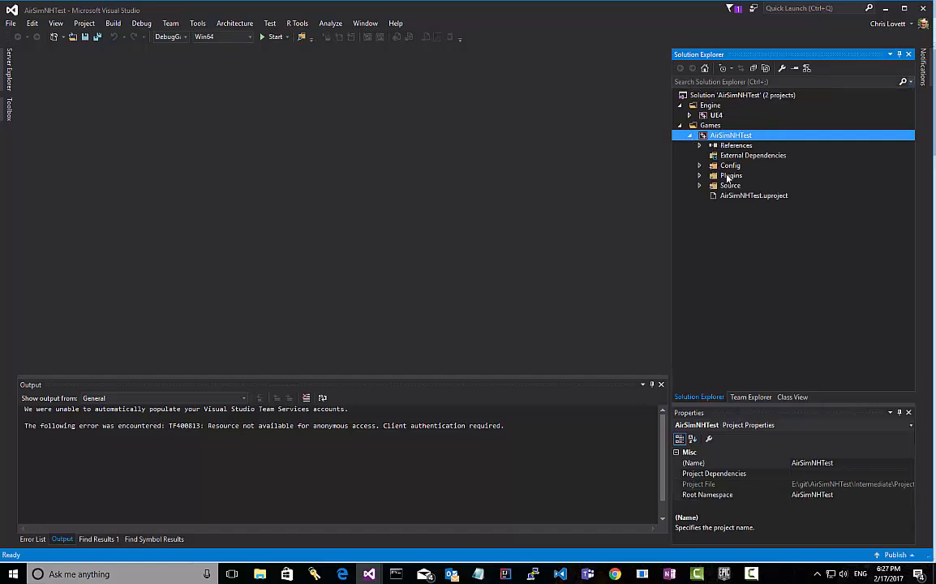
click(730, 176)
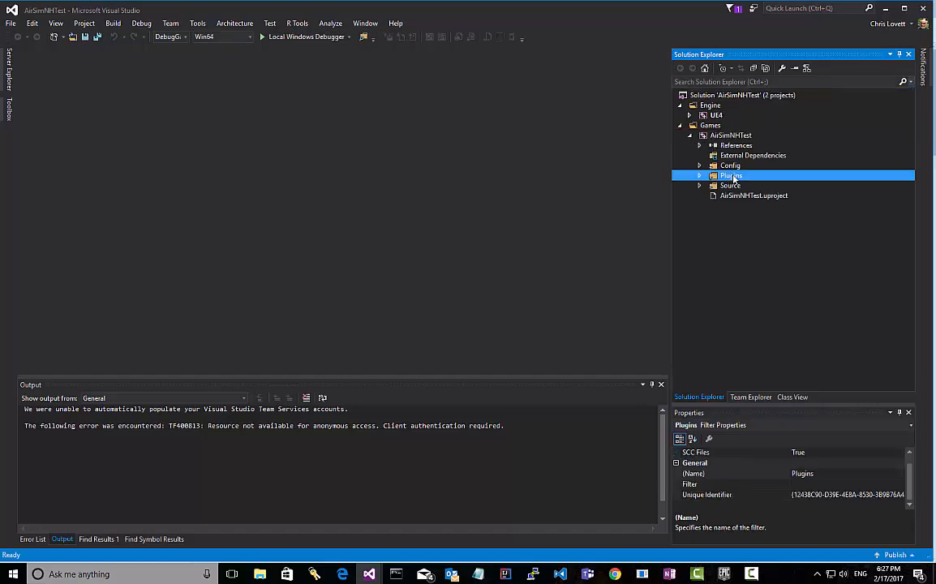
click(168, 37)
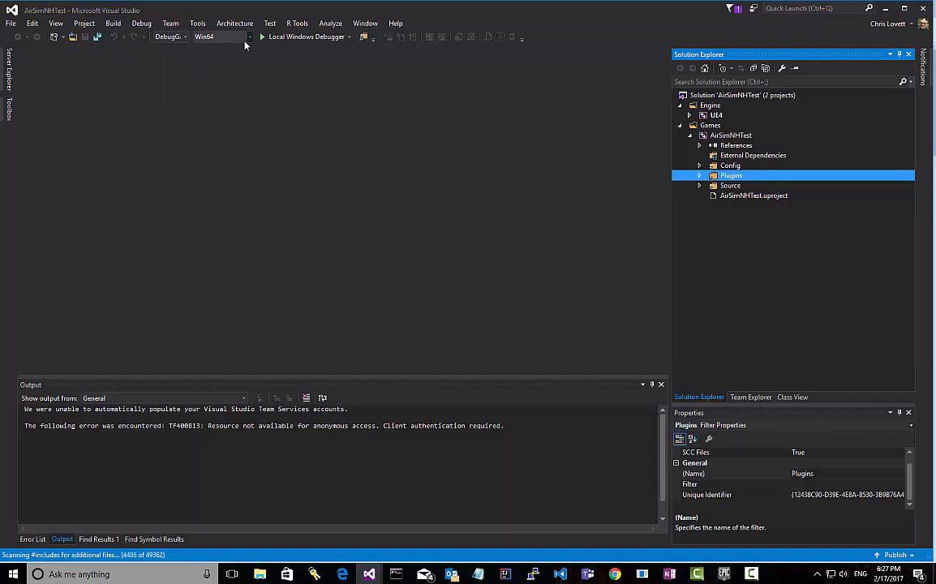
mouse_move(413, 176)
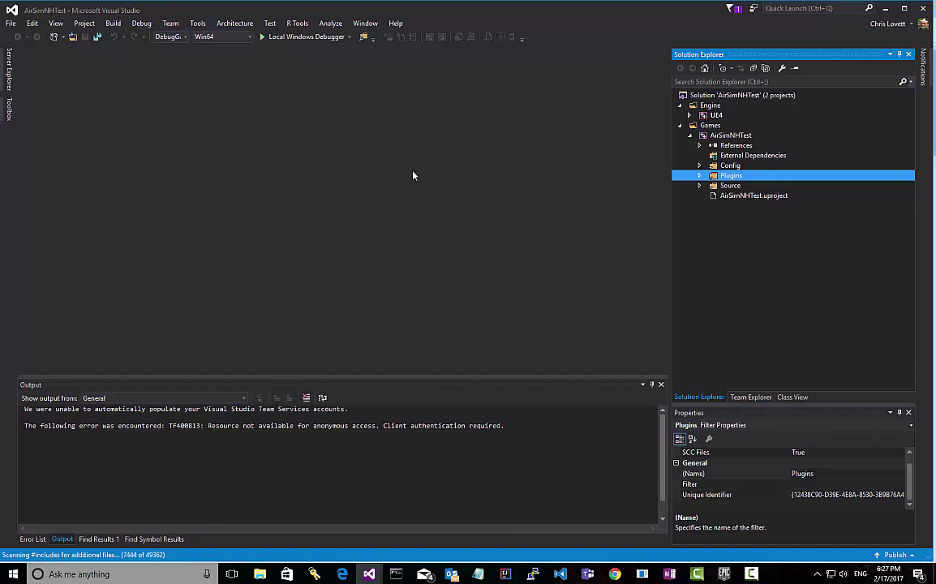
mouse_move(407, 169)
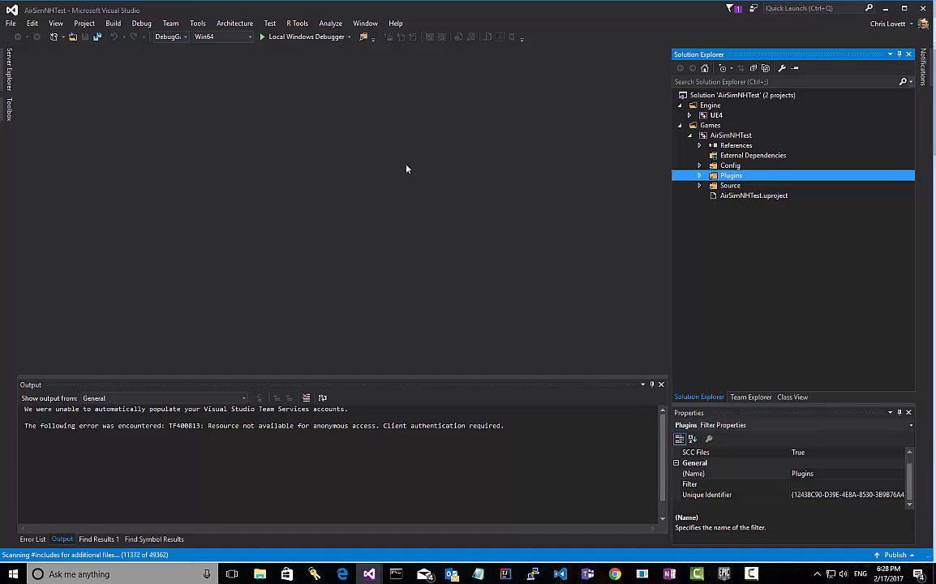
mouse_move(338, 179)
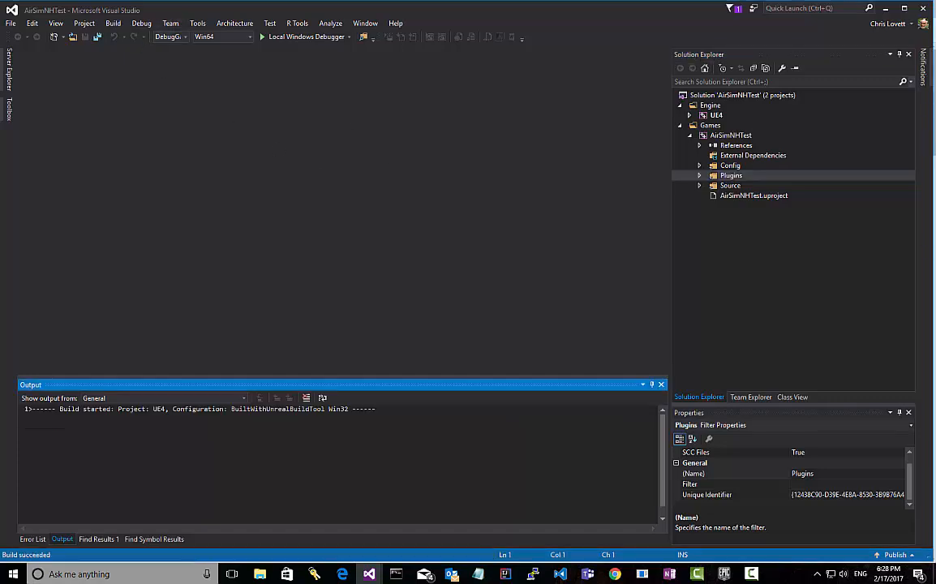
click(262, 37)
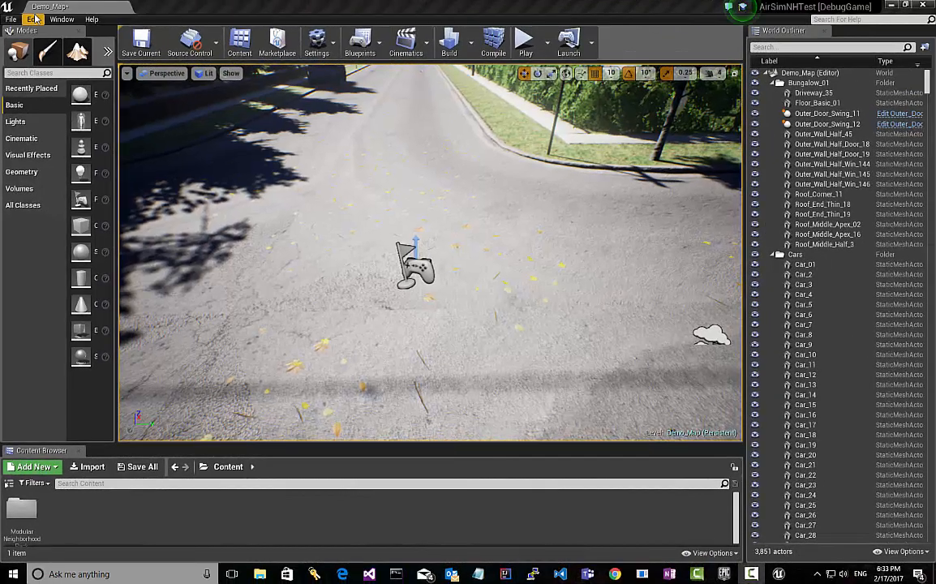
mouse_move(85, 183)
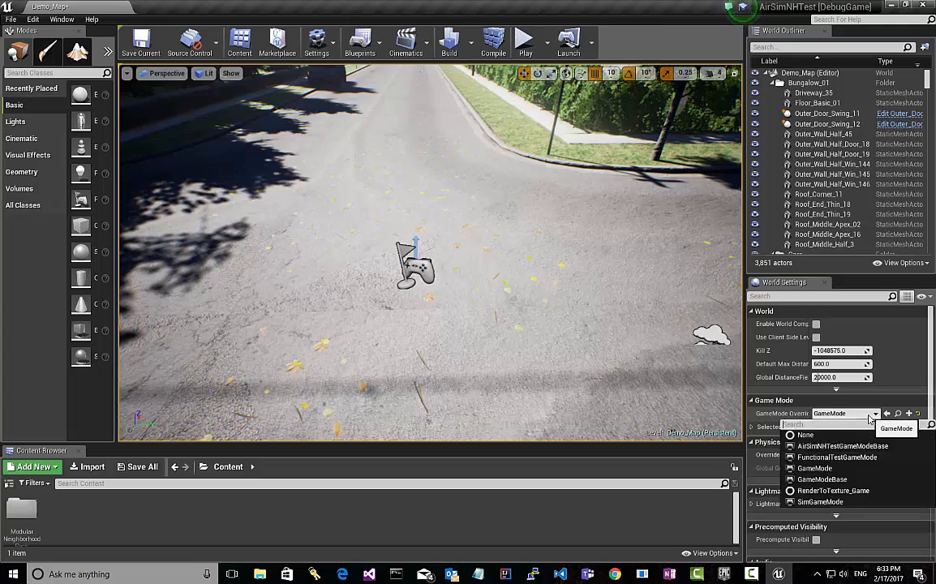
mouse_move(820, 501)
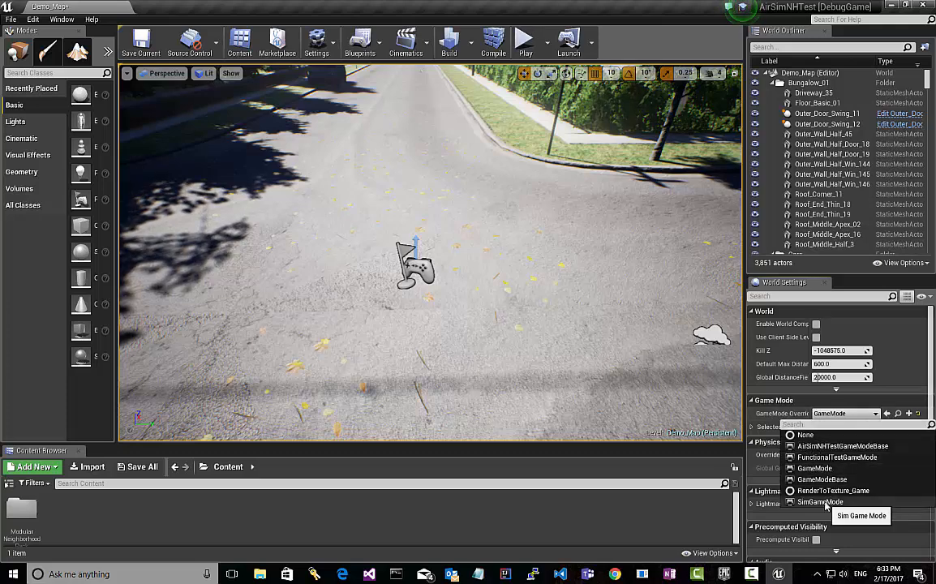
Step: Set Demo_Map's GameMode Override to SimGameMode and start Play
click(819, 501)
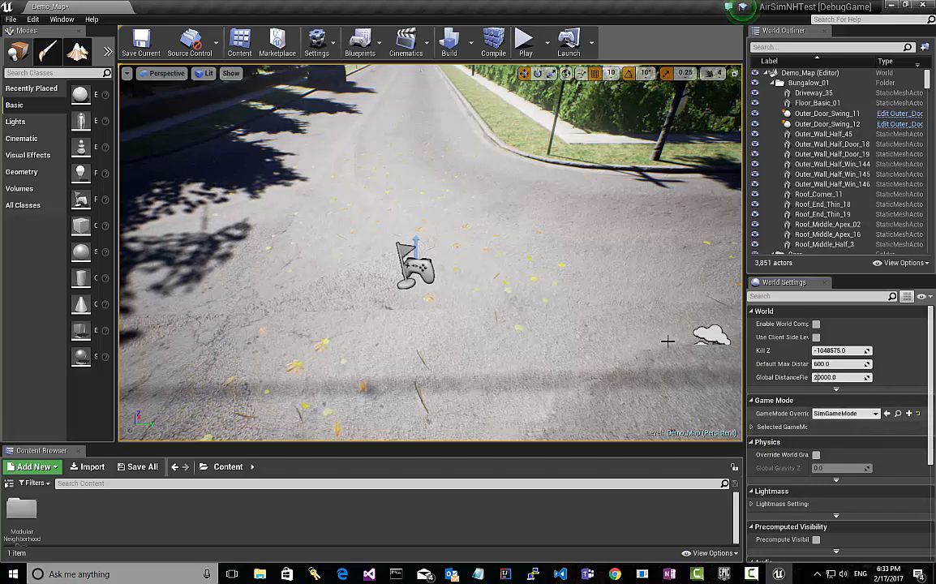
mouse_move(505, 261)
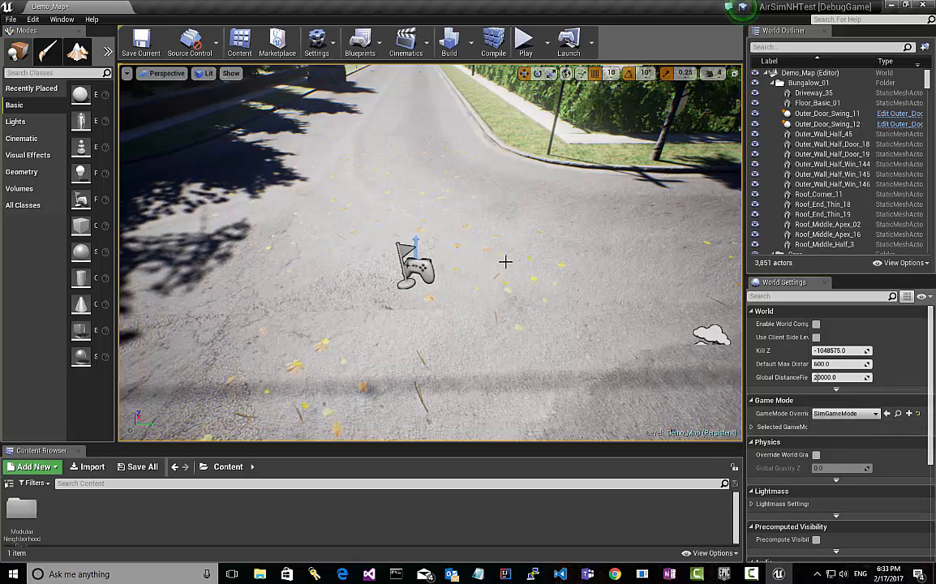
mouse_move(524, 42)
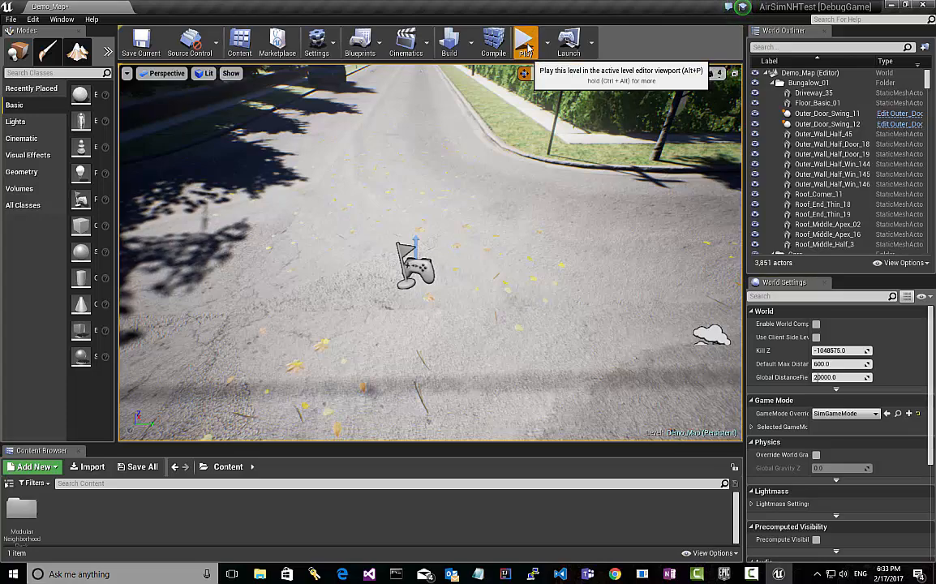
click(524, 42)
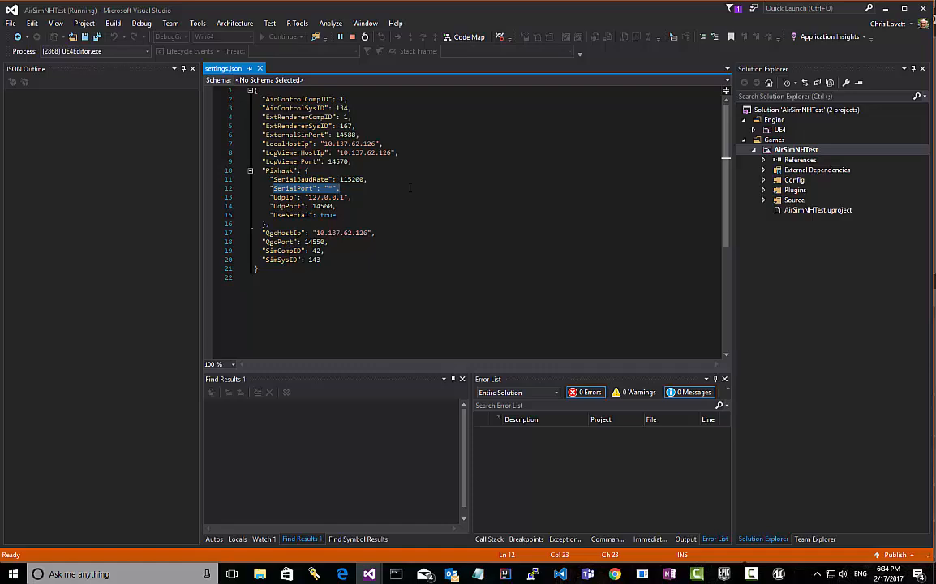
Step: Select the SerialPort entry in settings.json's Pixhawk block
click(308, 179)
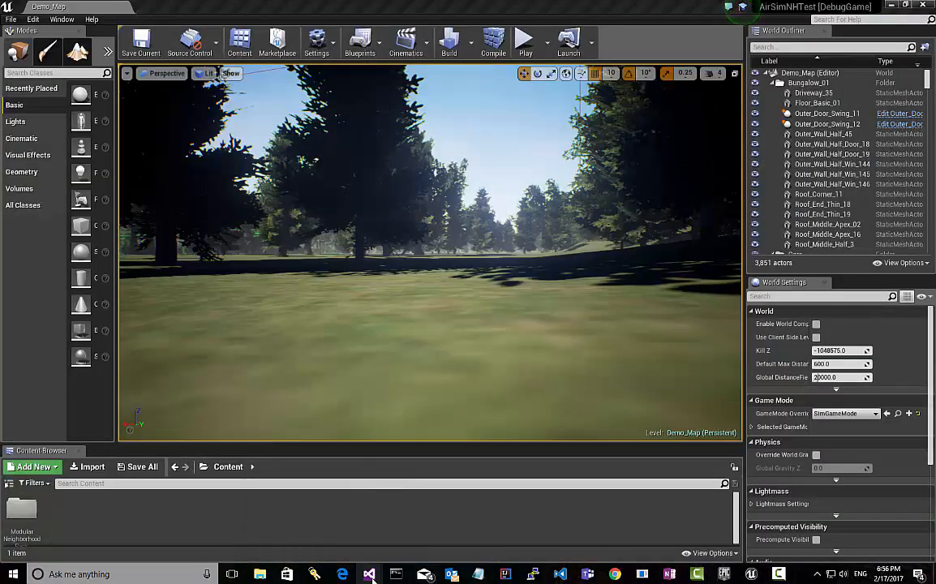
Step: Bring up the AirSim solution and select DroneShell's main.cpp source file
click(369, 573)
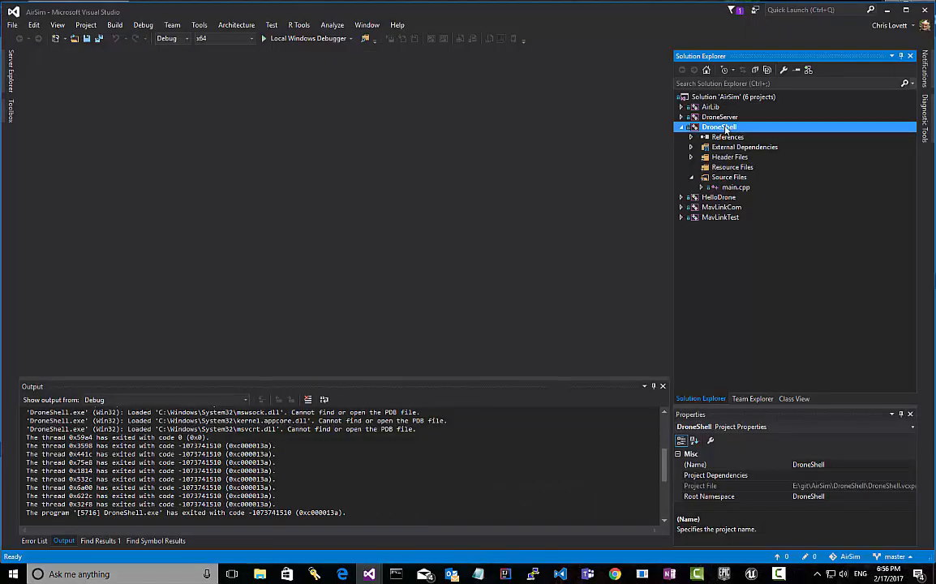
mouse_move(736, 148)
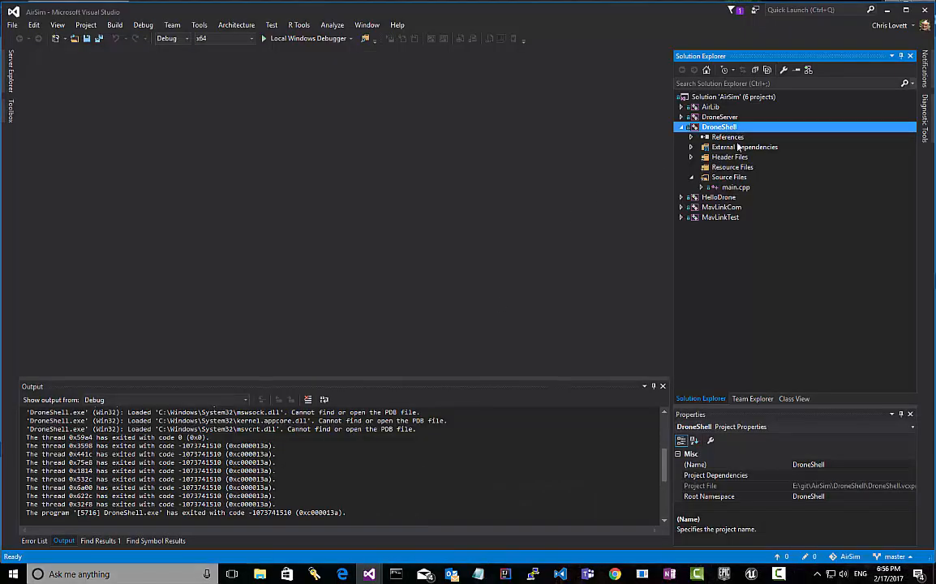
mouse_move(724, 189)
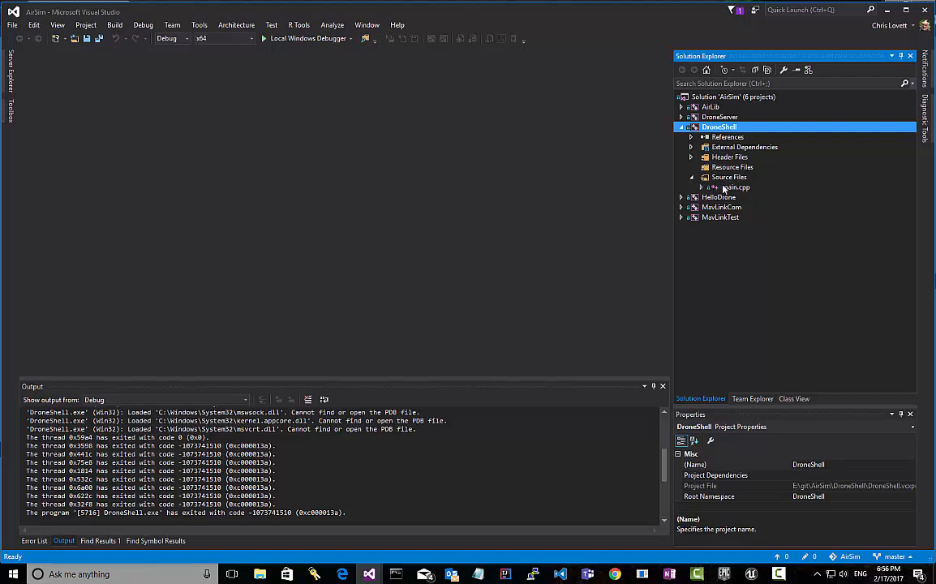
mouse_move(739, 192)
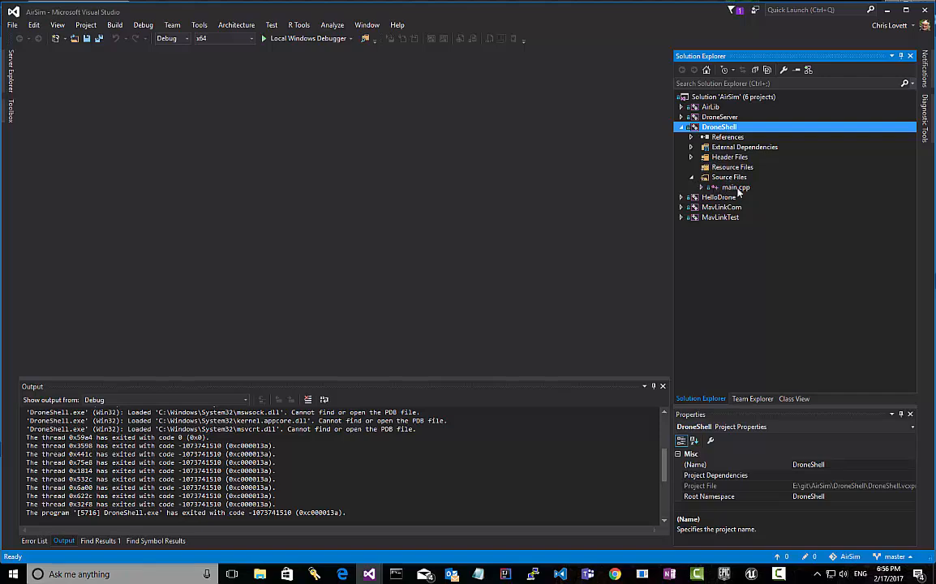
click(709, 106)
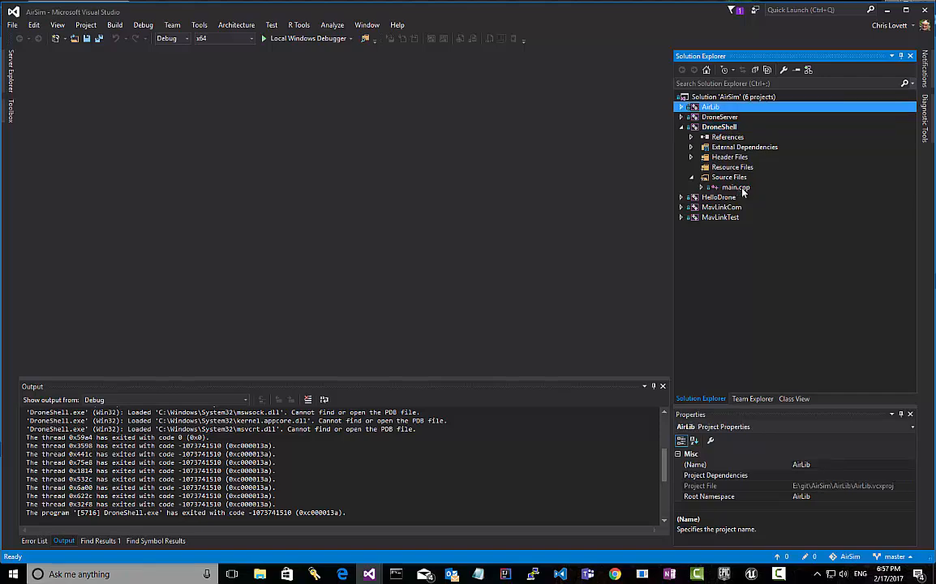
click(735, 187)
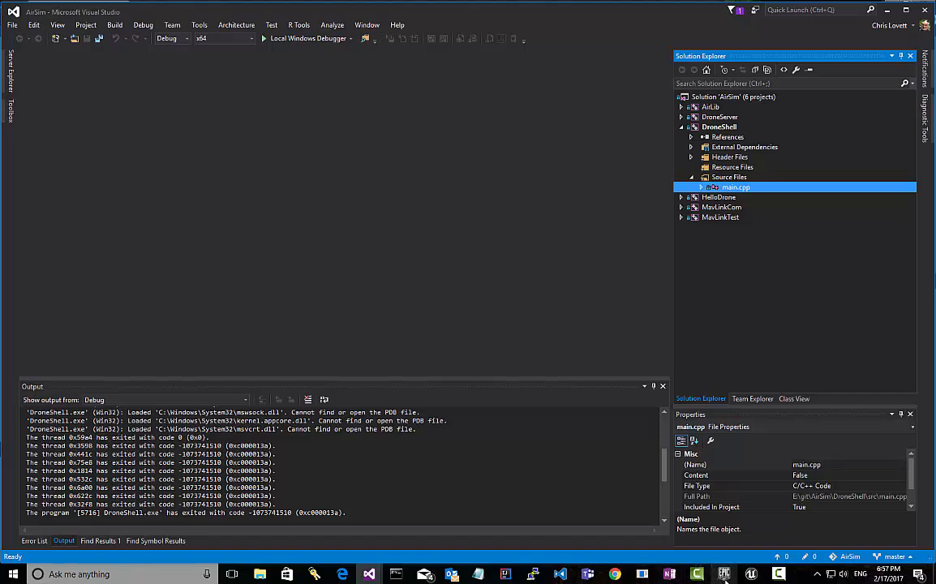
Step: Return to the Unreal Editor and play Demo_Map with the simulated drone
click(778, 574)
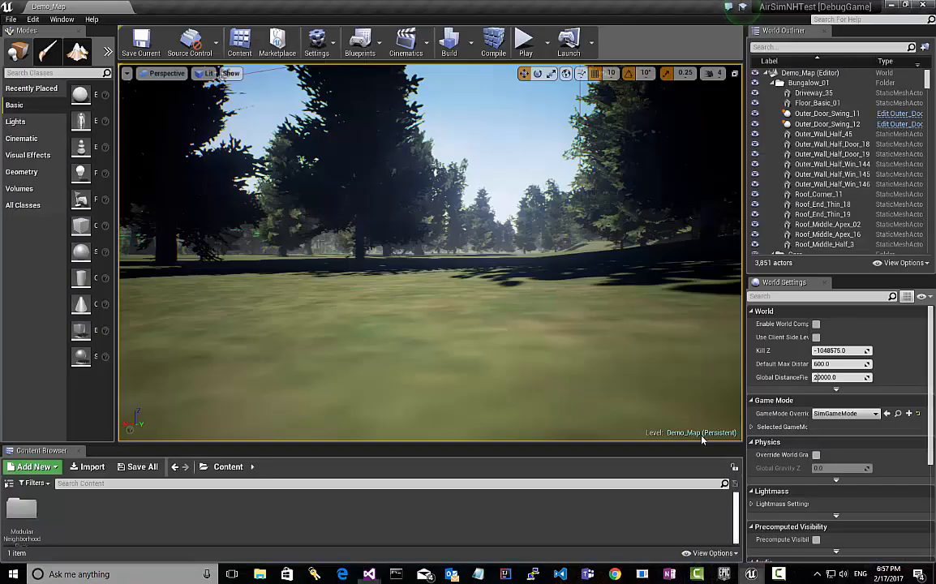
mouse_move(524, 42)
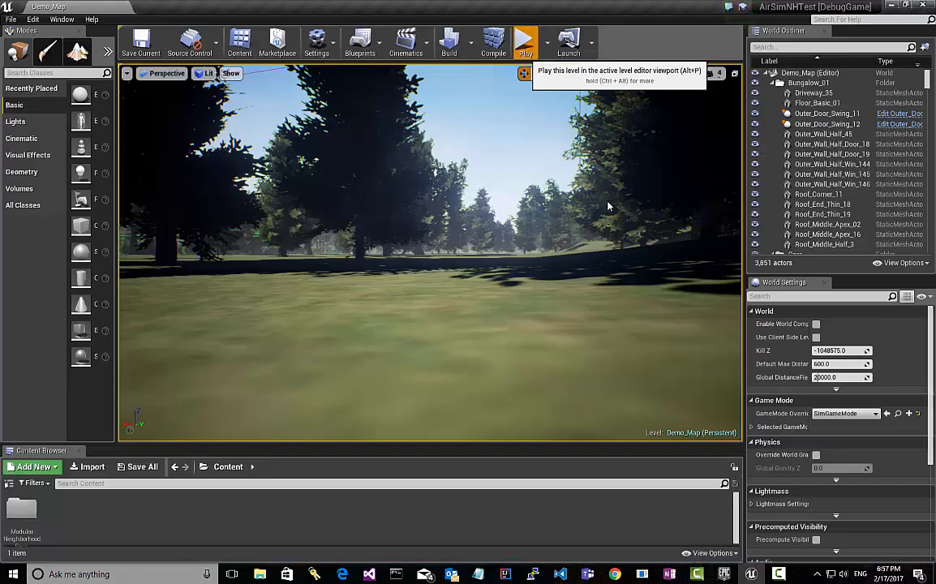
click(525, 40)
text(arm)
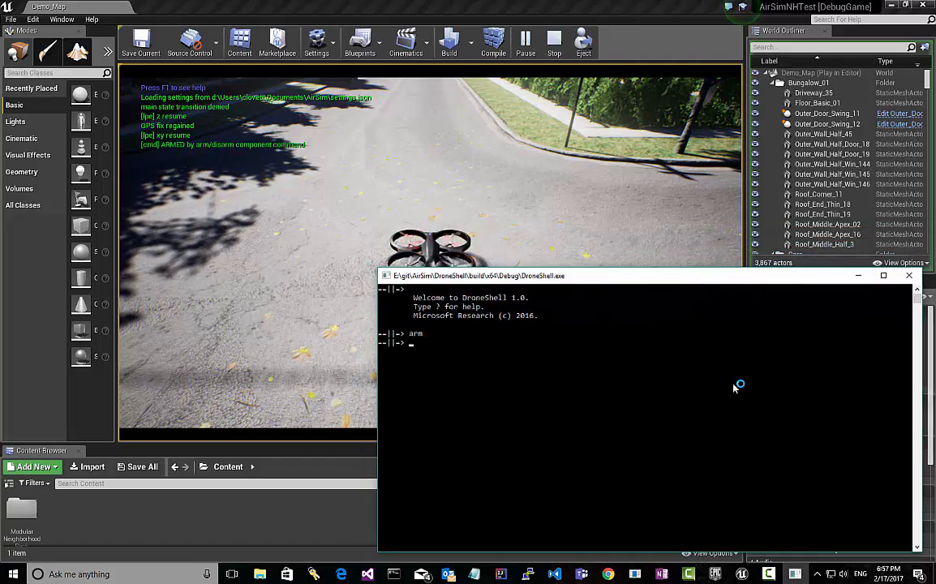
Step: Enter the takeoff command in DroneShell to lift the drone
text(take)
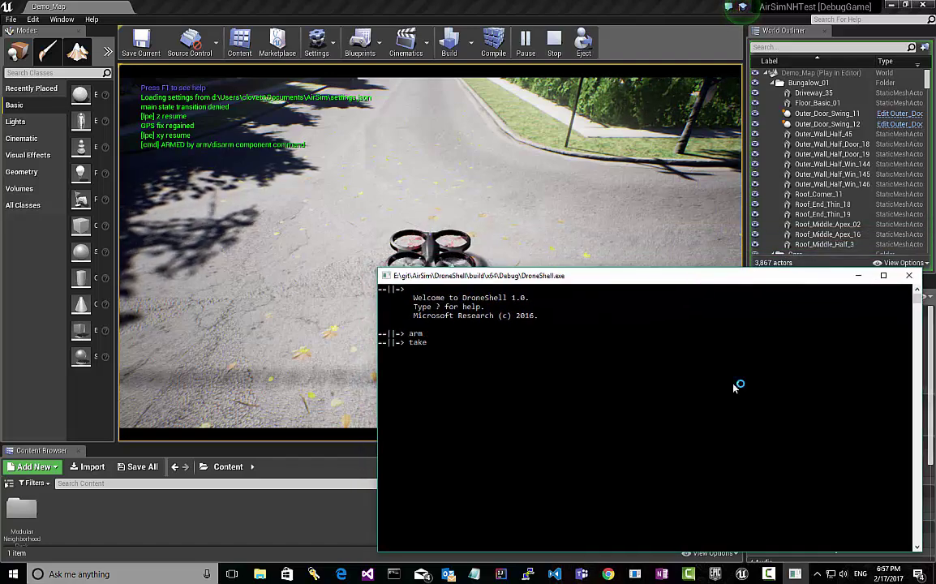
text(off)
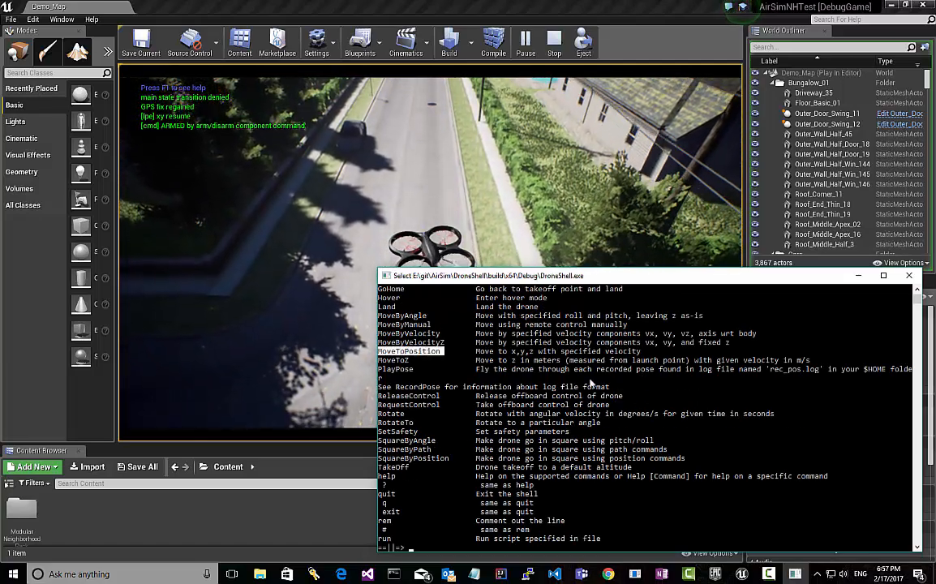
Step: Check MoveToPosition help, run MoveToPosition -x 100, and request offboard control
text(MoveToPosition)
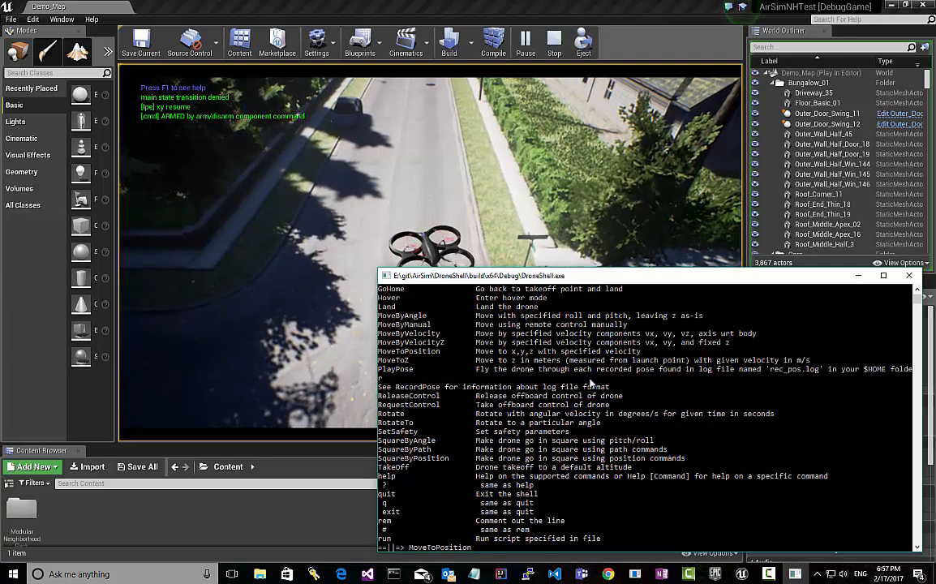
text(help)
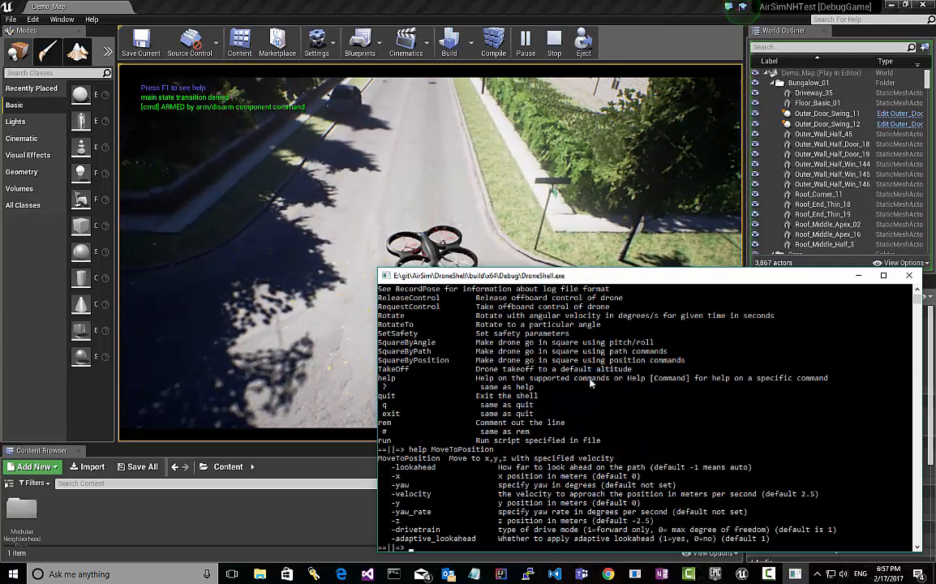
text(MoveToPosition -x 1)
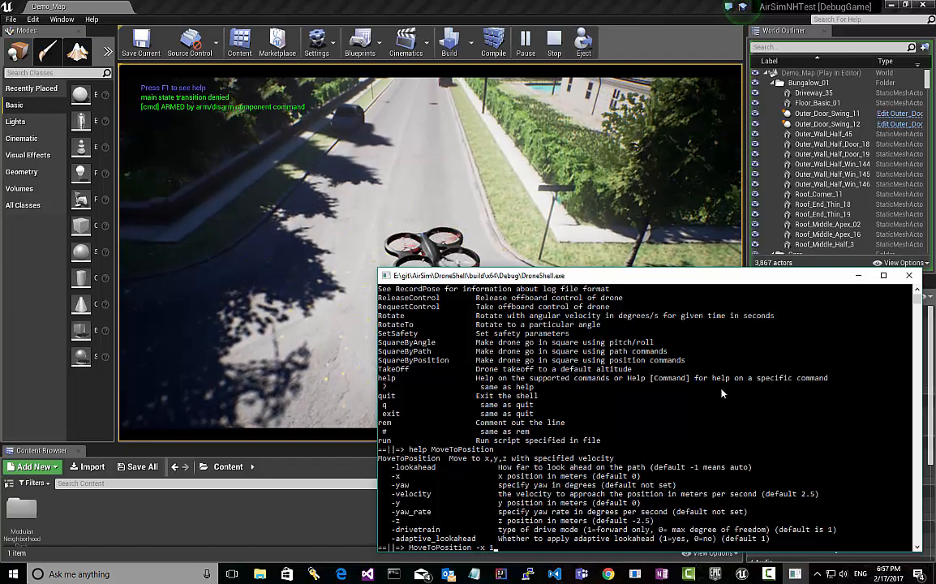
text(00)
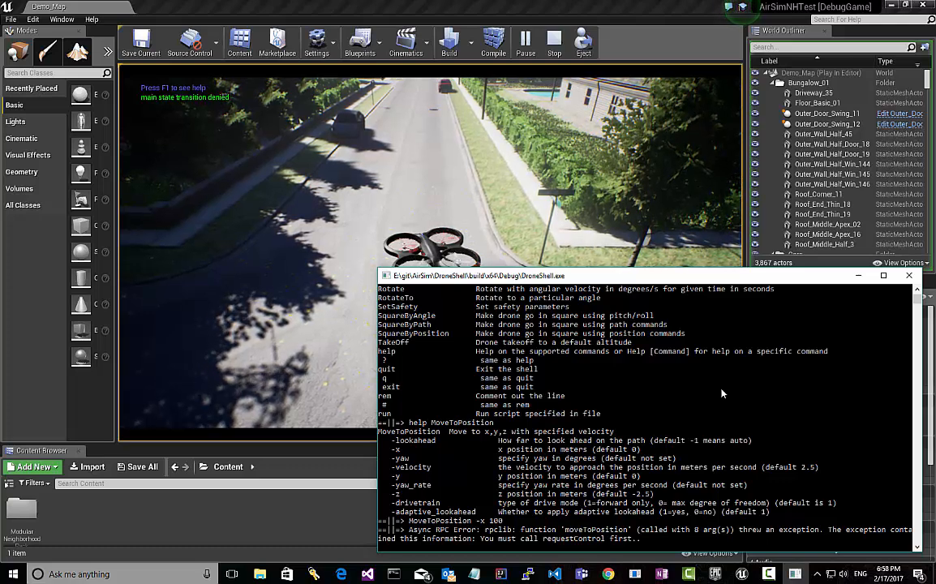
text(requestcontrol)
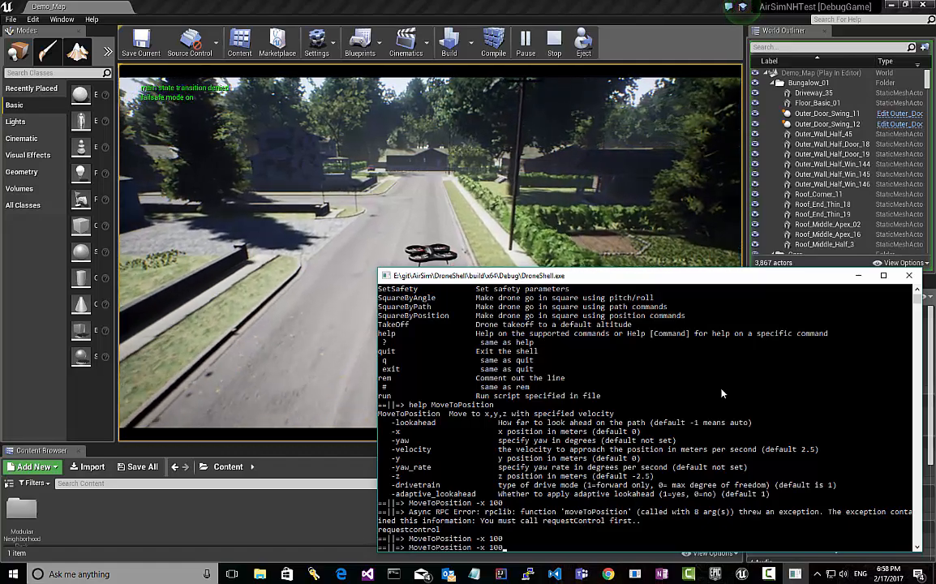
text(-v)
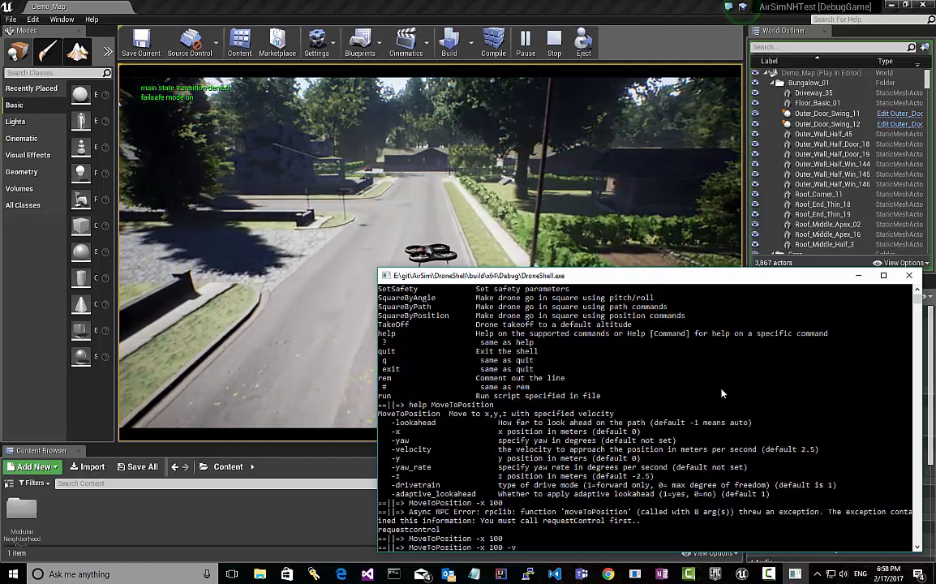